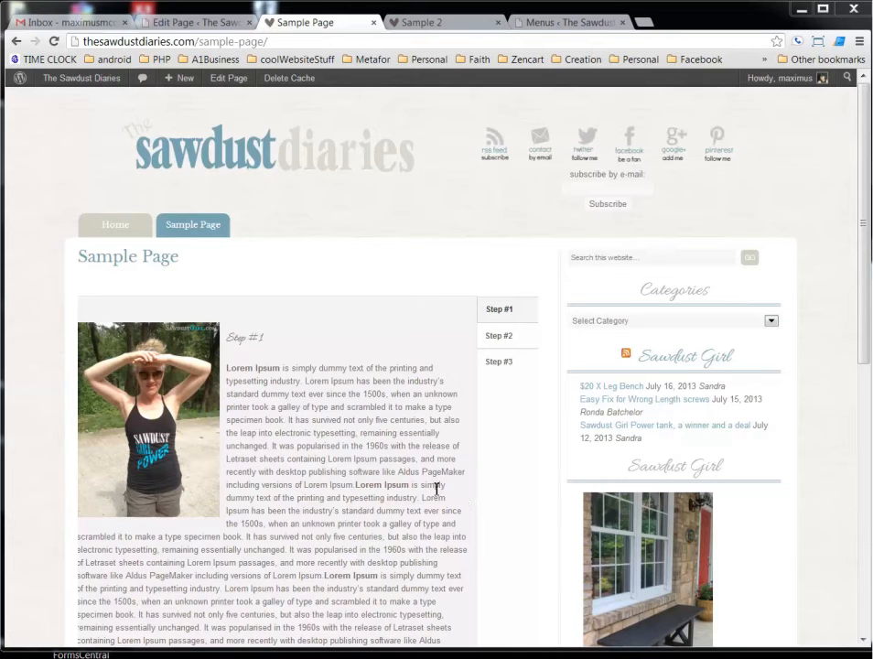
{"action": "mouse_move", "coordinate": [370, 457]}
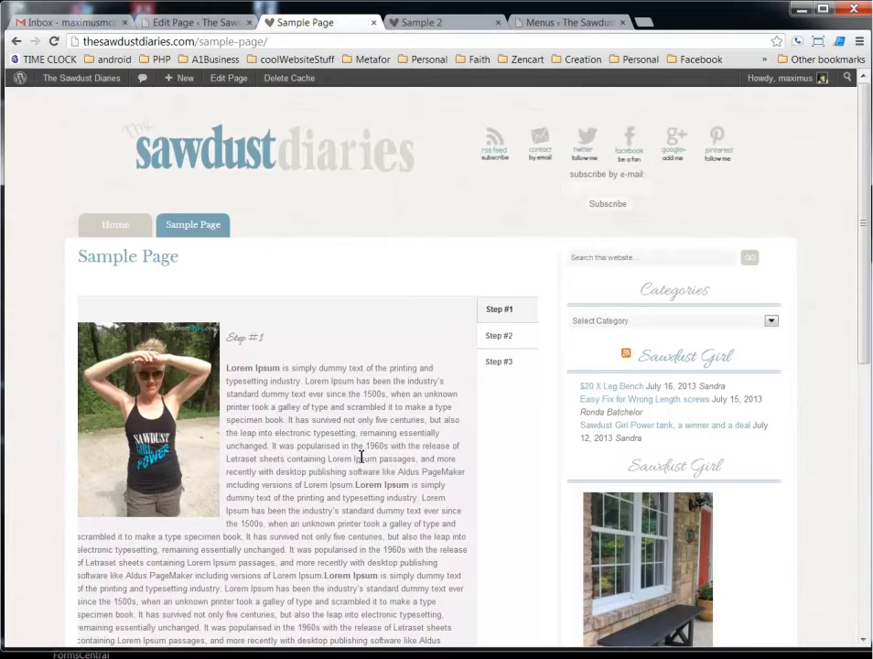
Preview the existing tab demo, cycling through Step #2, Step #3 and back to Step #1.
{"action": "scroll", "scroll_direction": "down", "scroll_amount": 3}
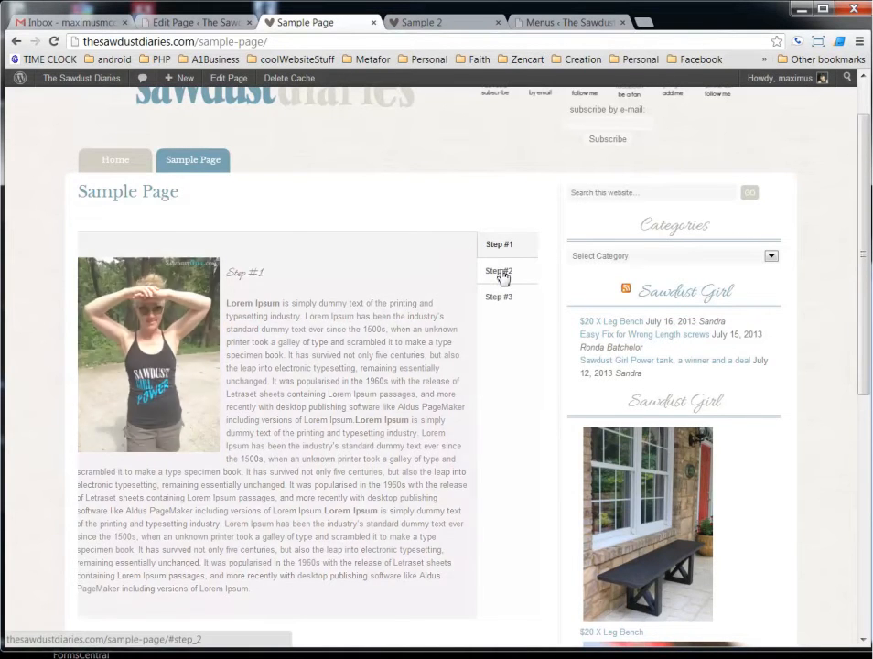
{"action": "left_click", "coordinate": [499, 271]}
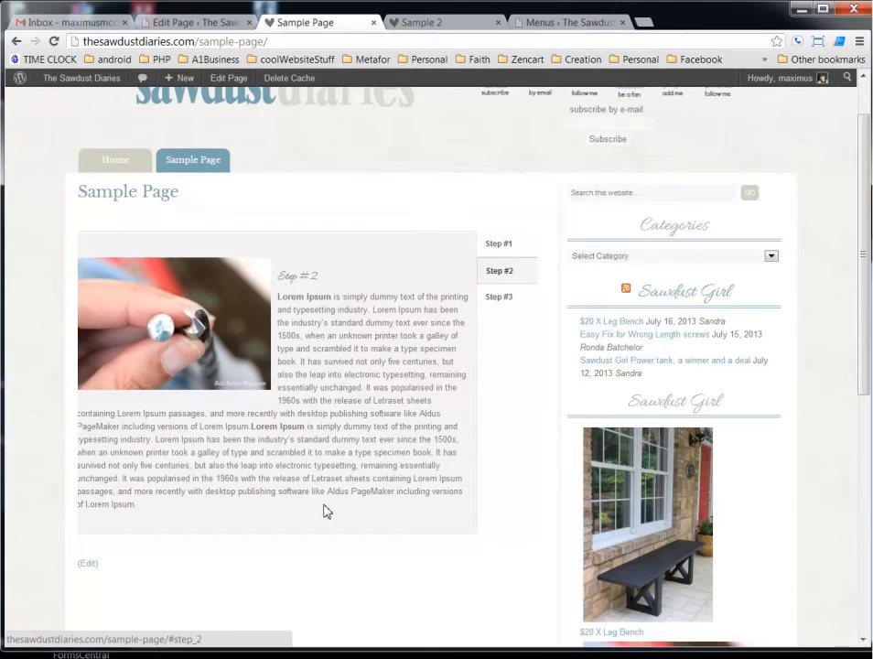
{"action": "left_click", "coordinate": [498, 296]}
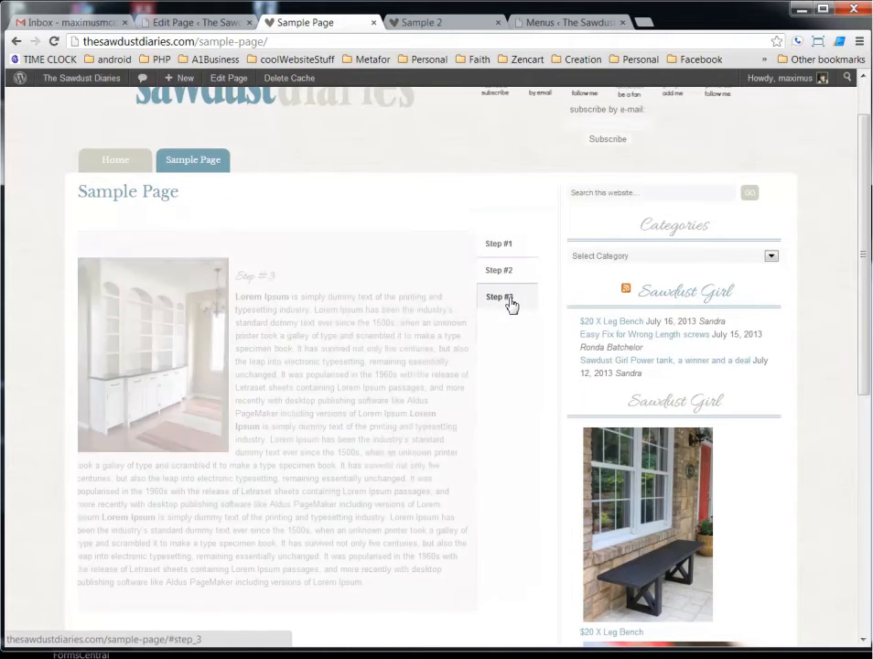
{"action": "left_click", "coordinate": [499, 243]}
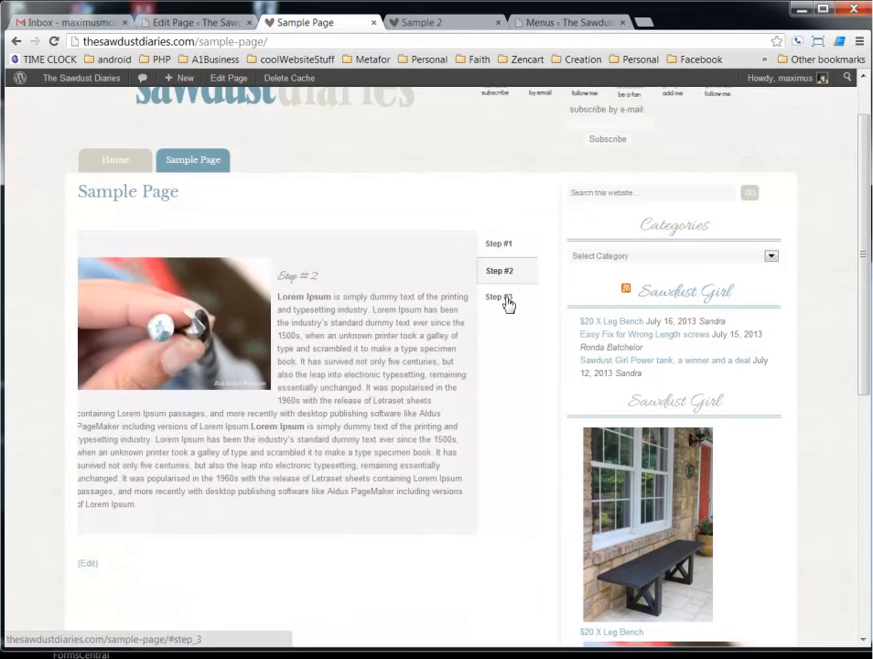
{"action": "left_click", "coordinate": [501, 297]}
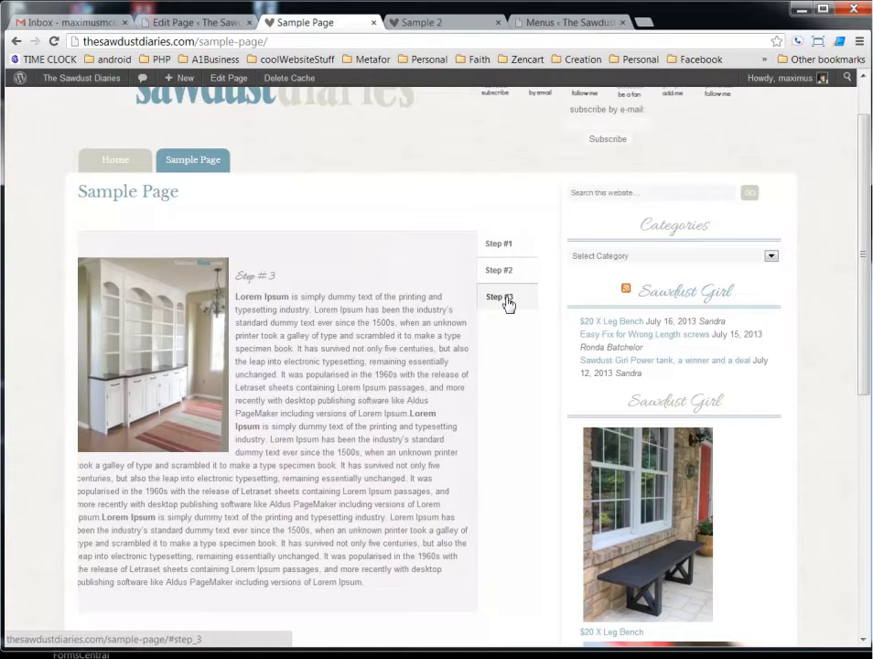
{"action": "mouse_move", "coordinate": [458, 272]}
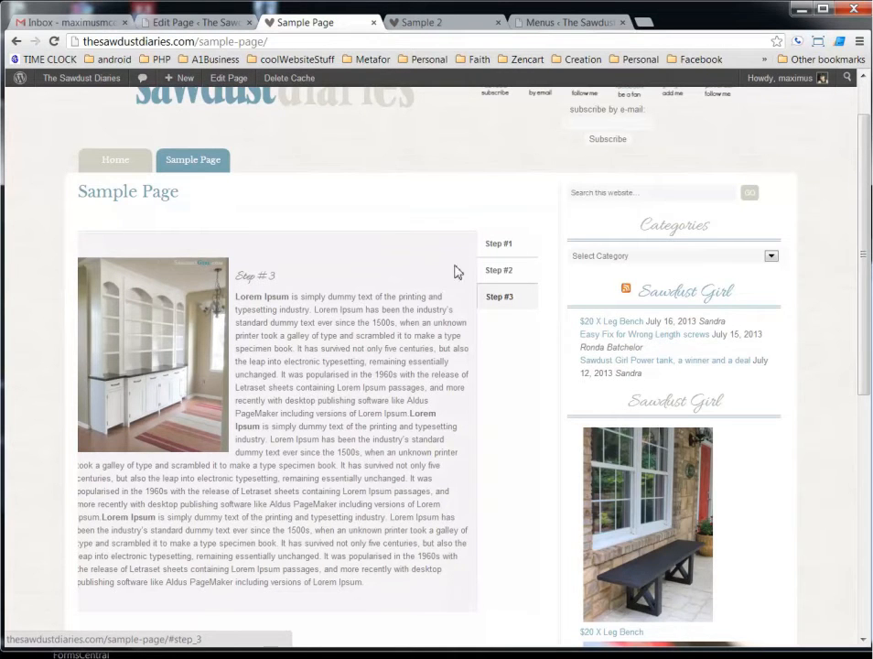
{"action": "left_click", "coordinate": [500, 243]}
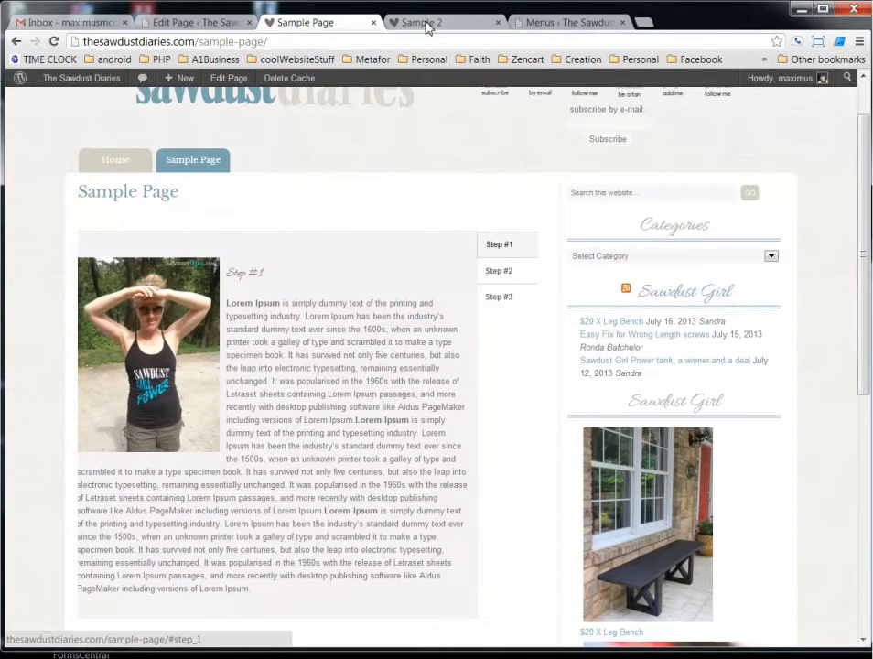
Open the empty Sample 2 page in the Visual editor and show the UI shortcode list.
{"action": "left_click", "coordinate": [270, 224]}
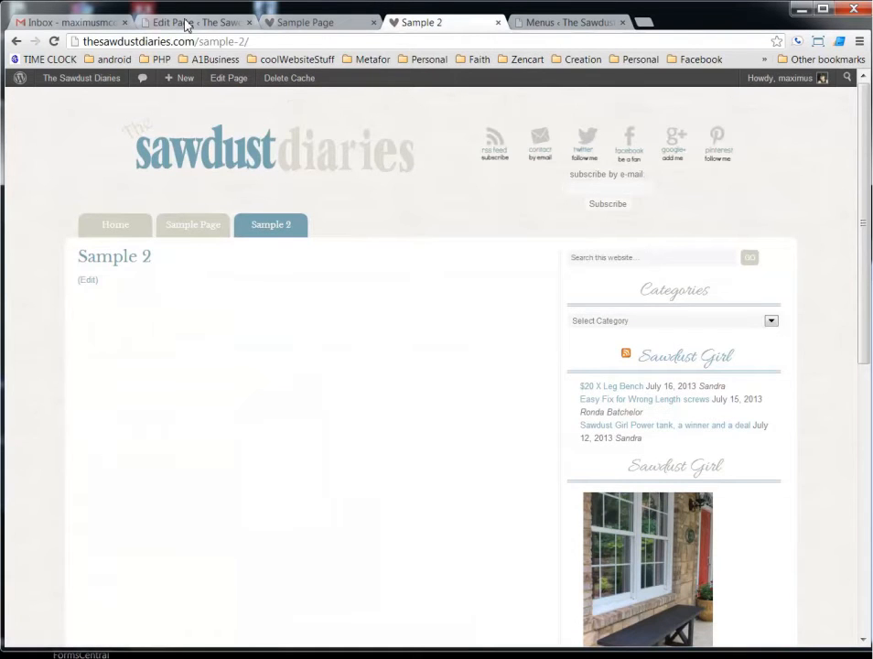
{"action": "left_click", "coordinate": [183, 23]}
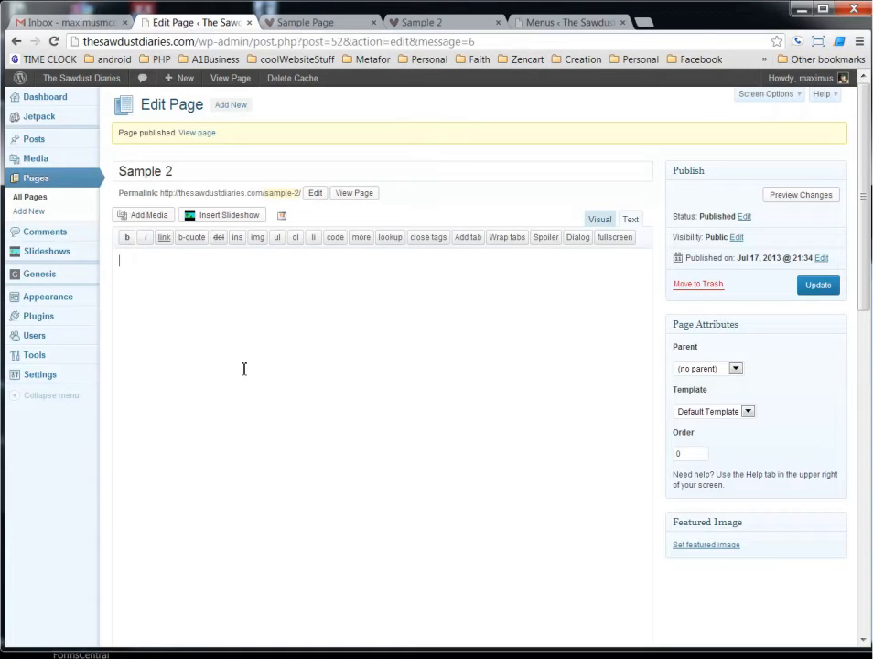
{"action": "left_click", "coordinate": [597, 217]}
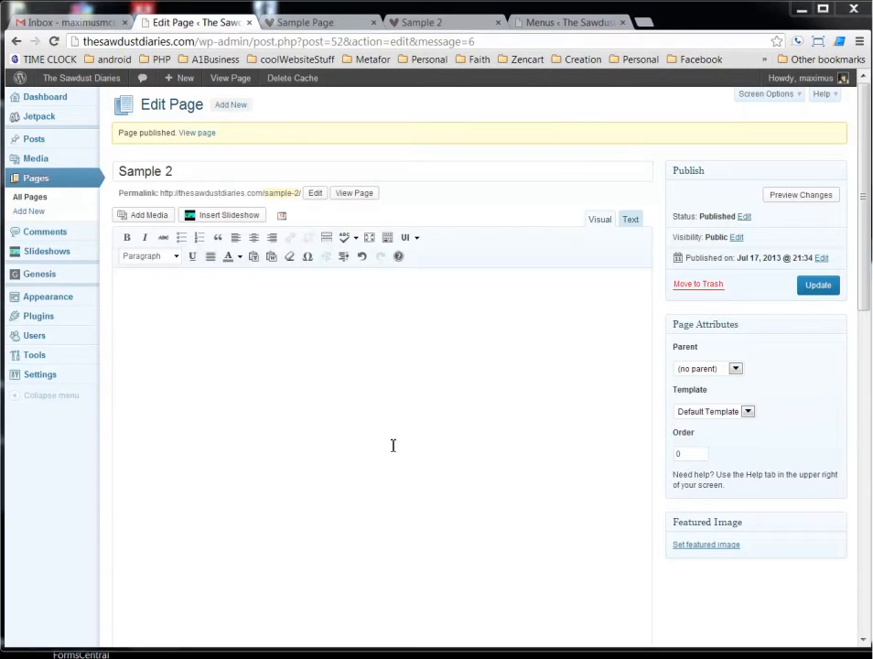
{"action": "mouse_move", "coordinate": [387, 375]}
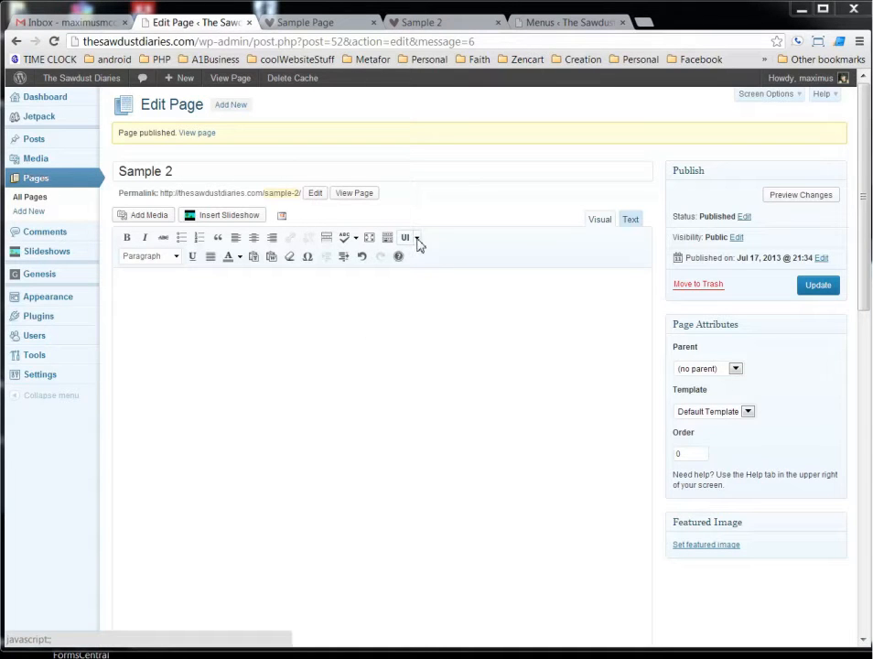
{"action": "left_click", "coordinate": [405, 237]}
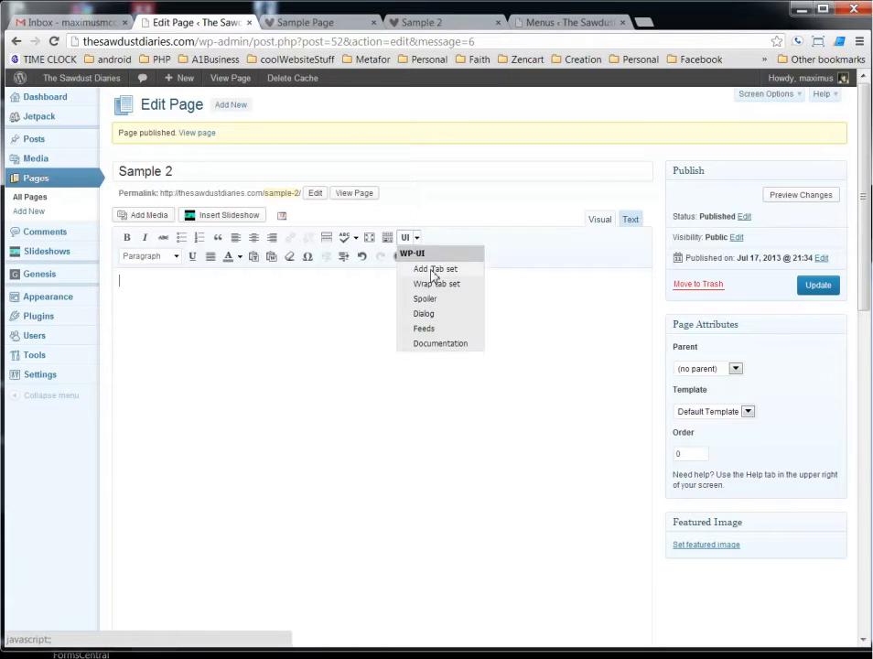
Insert a tab titled 'Step #1' with 'contents' as its body.
{"action": "left_click", "coordinate": [330, 336]}
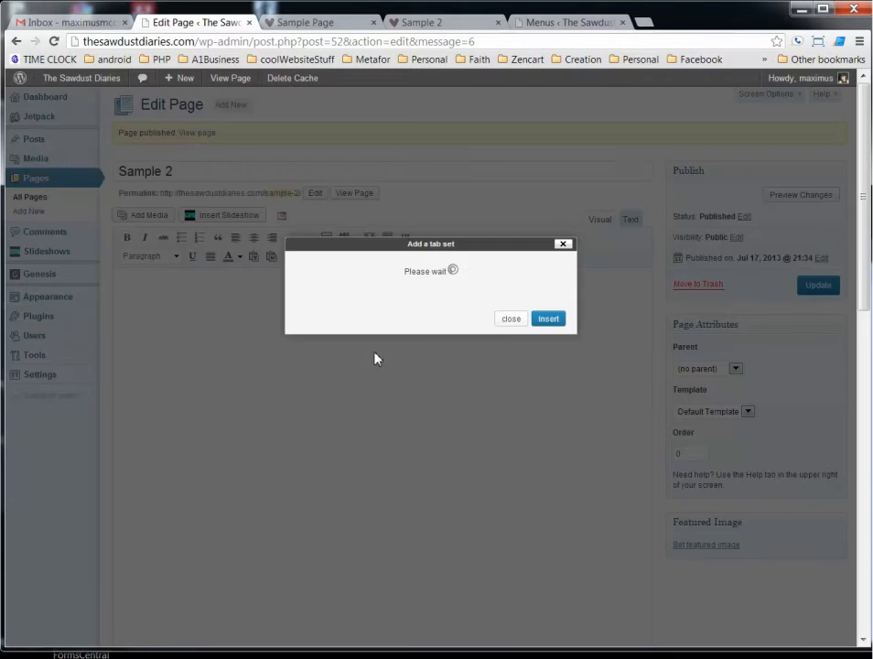
{"action": "mouse_move", "coordinate": [424, 295]}
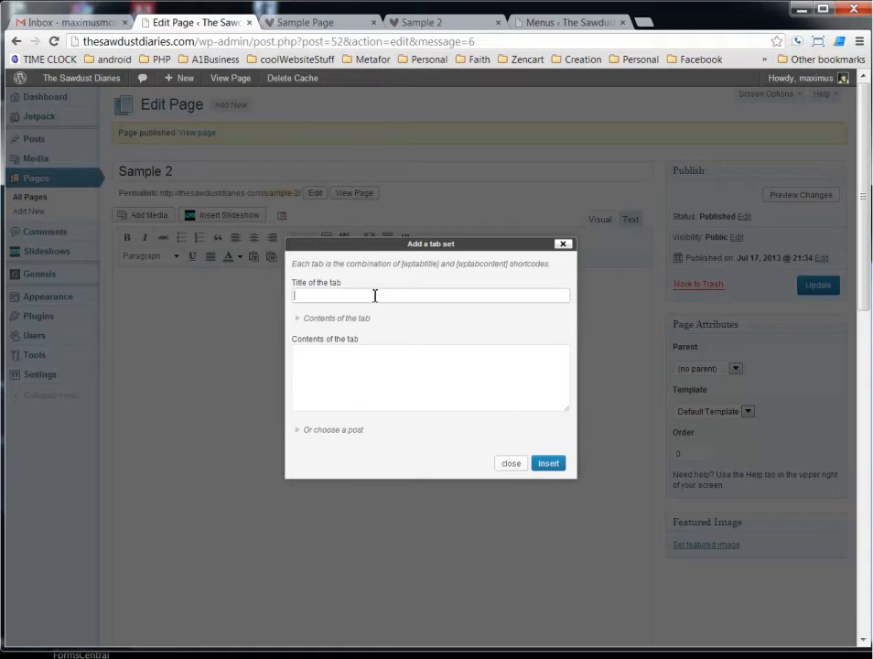
{"action": "type", "text": "Step #1"}
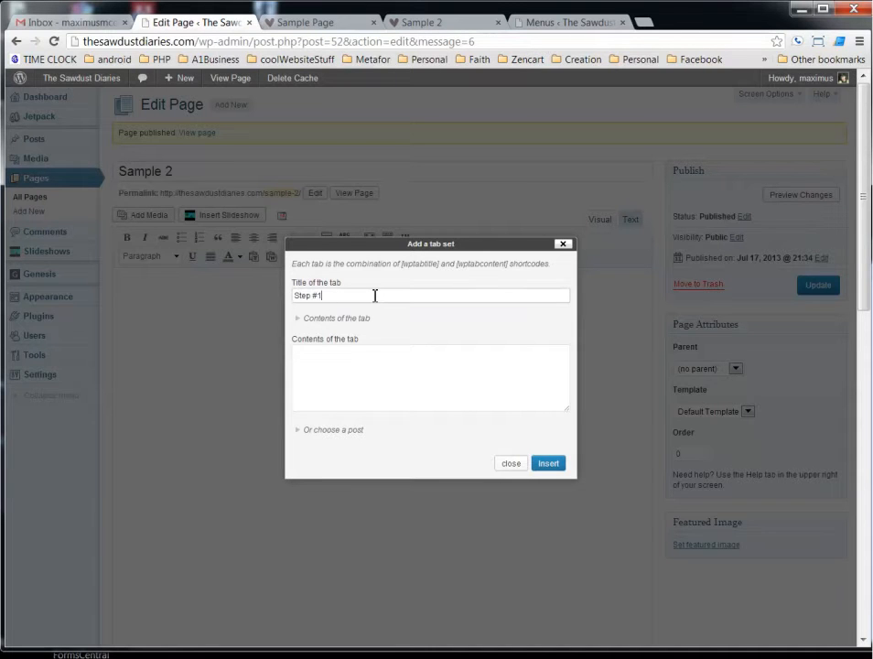
{"action": "type", "text": "c"}
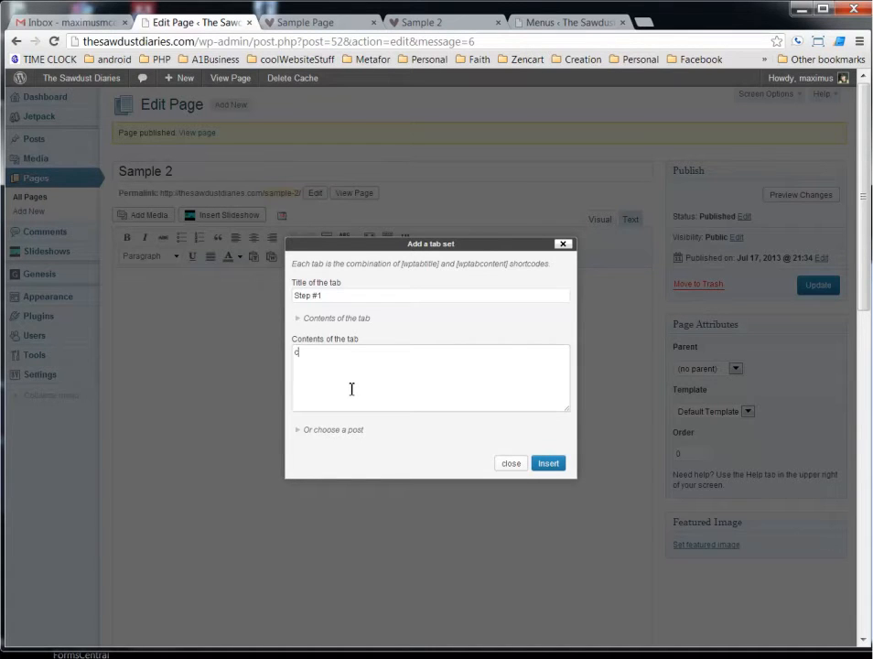
{"action": "type", "text": "ont"}
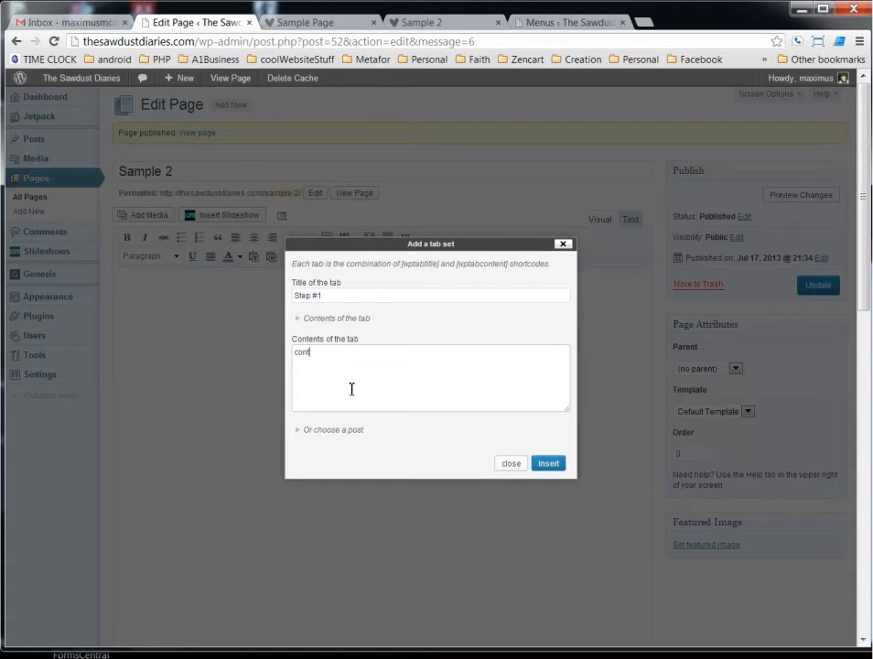
{"action": "type", "text": "ents"}
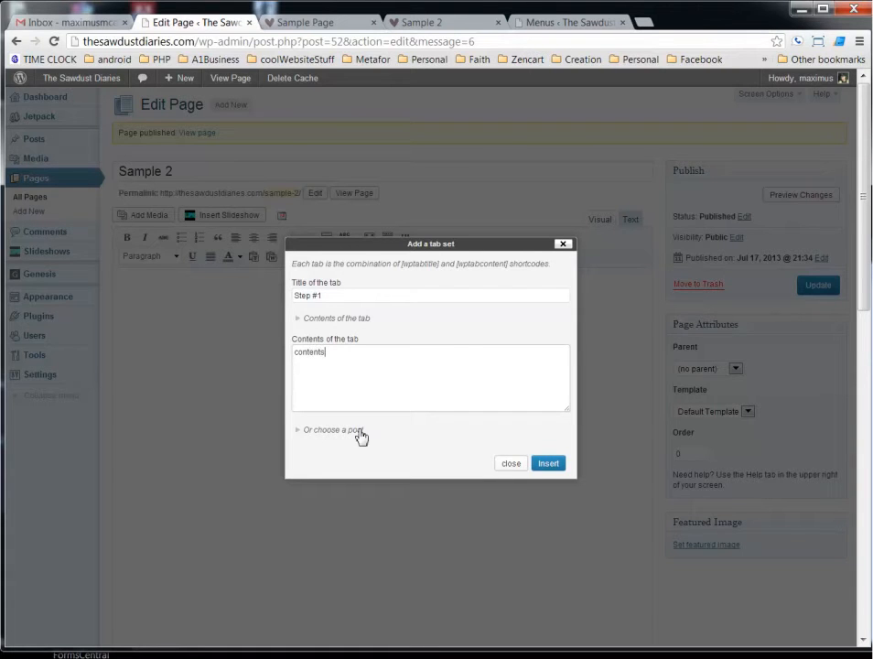
{"action": "left_click", "coordinate": [547, 462]}
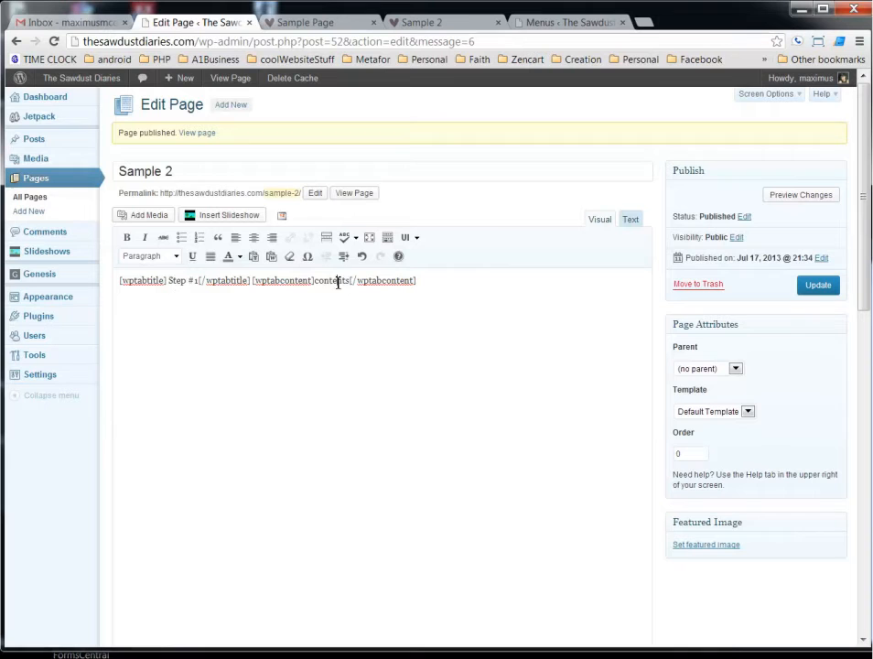
Swap the Step #1 'contents' placeholder for the screw close-up photo from the Media Library.
{"action": "double_click", "coordinate": [329, 280]}
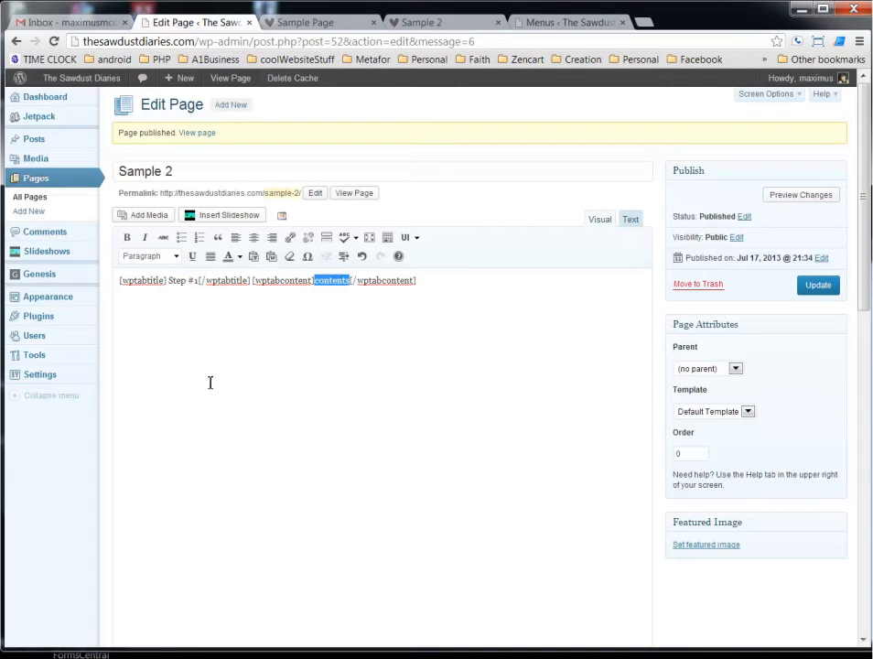
{"action": "left_click", "coordinate": [141, 214]}
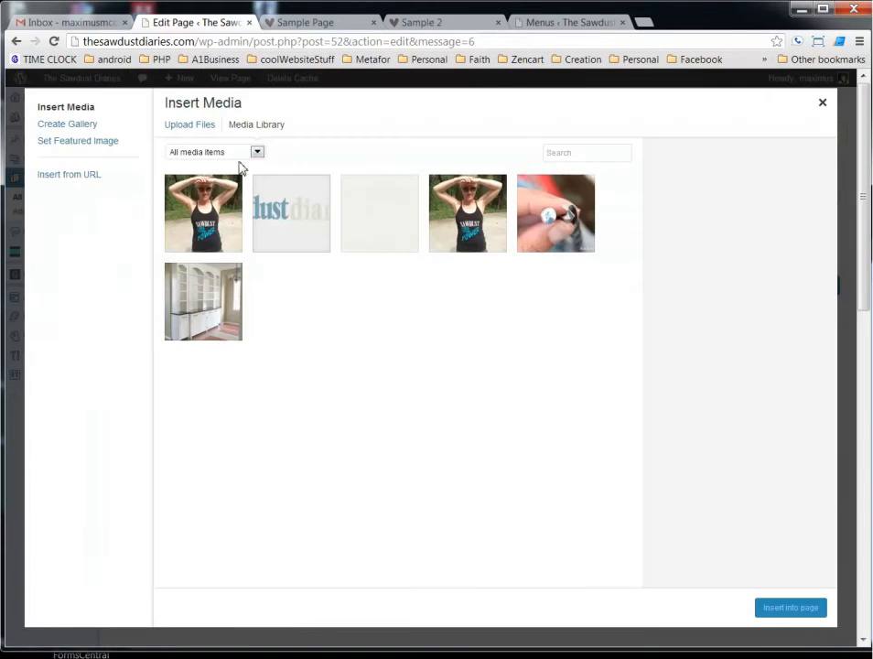
{"action": "mouse_move", "coordinate": [626, 230]}
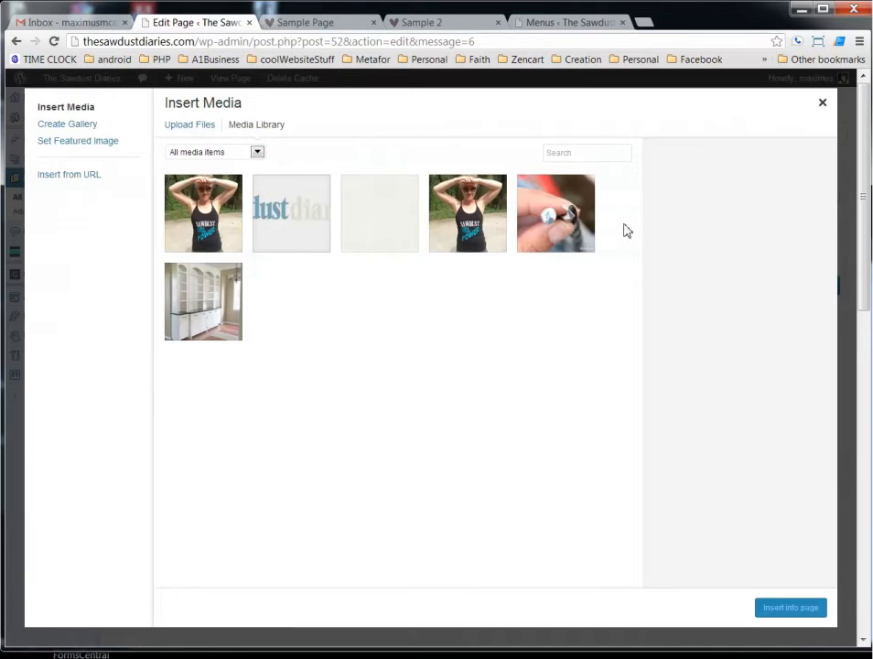
{"action": "left_click", "coordinate": [556, 212]}
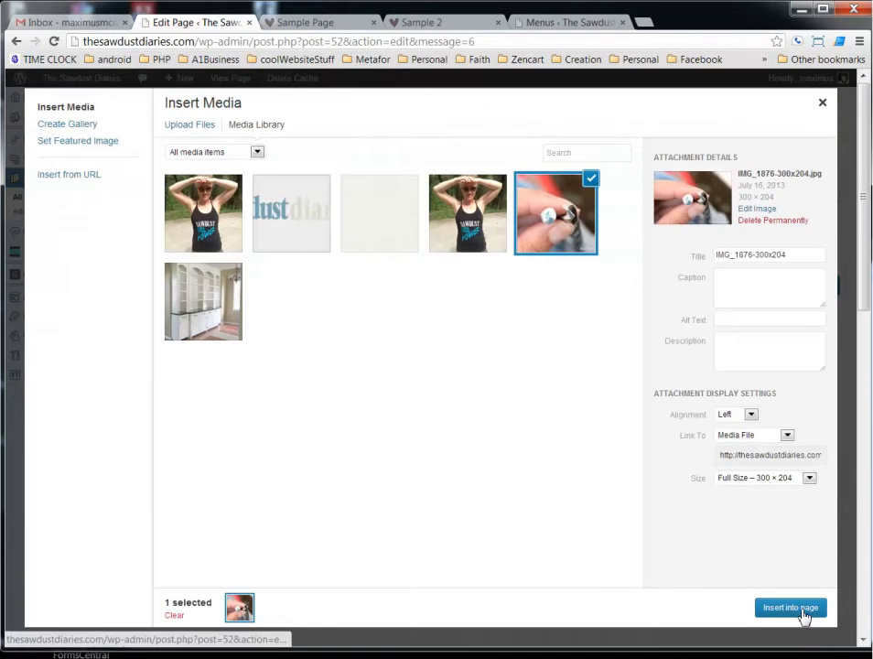
{"action": "left_click", "coordinate": [786, 606]}
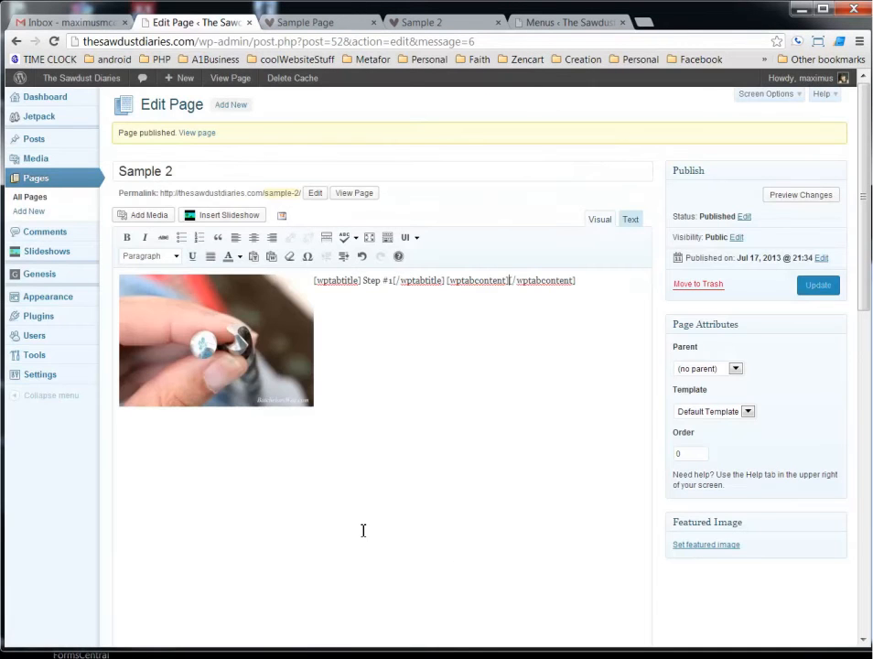
{"action": "mouse_move", "coordinate": [134, 302]}
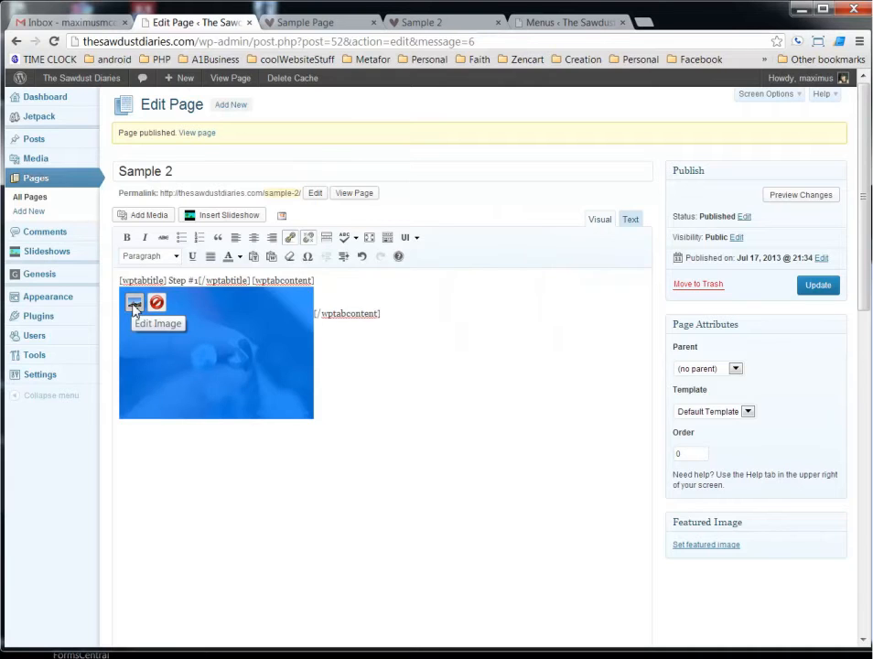
{"action": "left_click", "coordinate": [134, 303]}
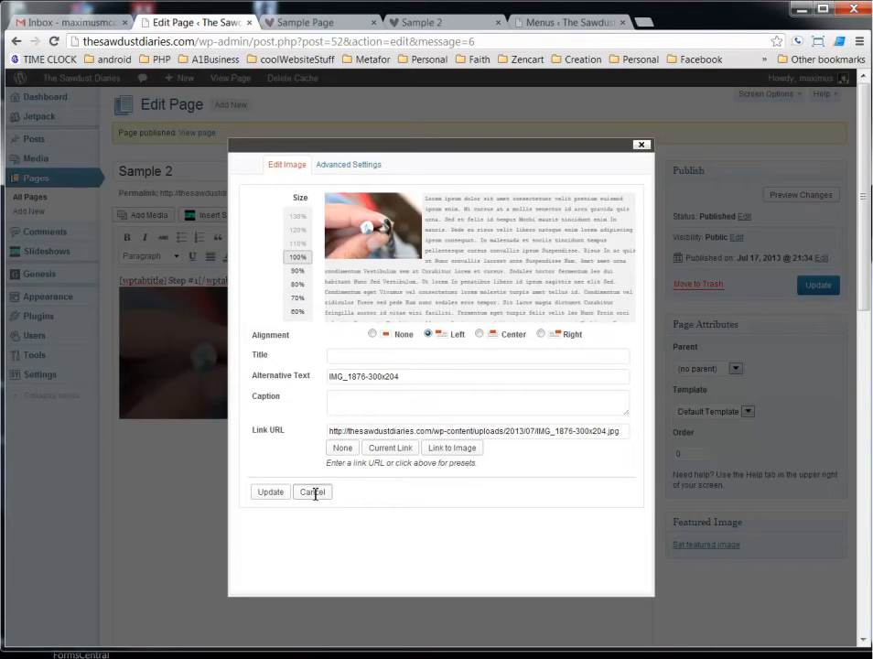
{"action": "left_click", "coordinate": [312, 491]}
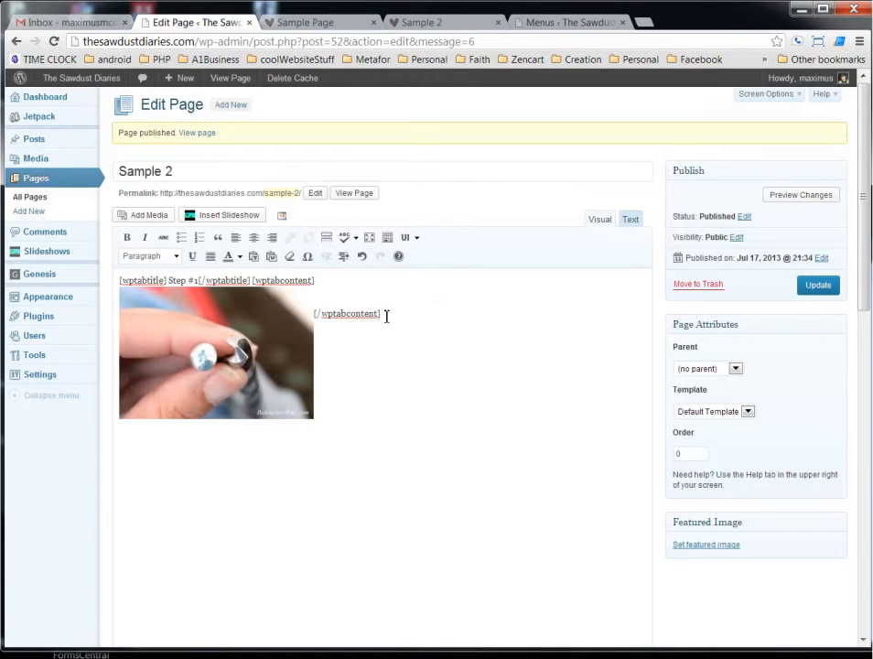
{"action": "mouse_move", "coordinate": [408, 237]}
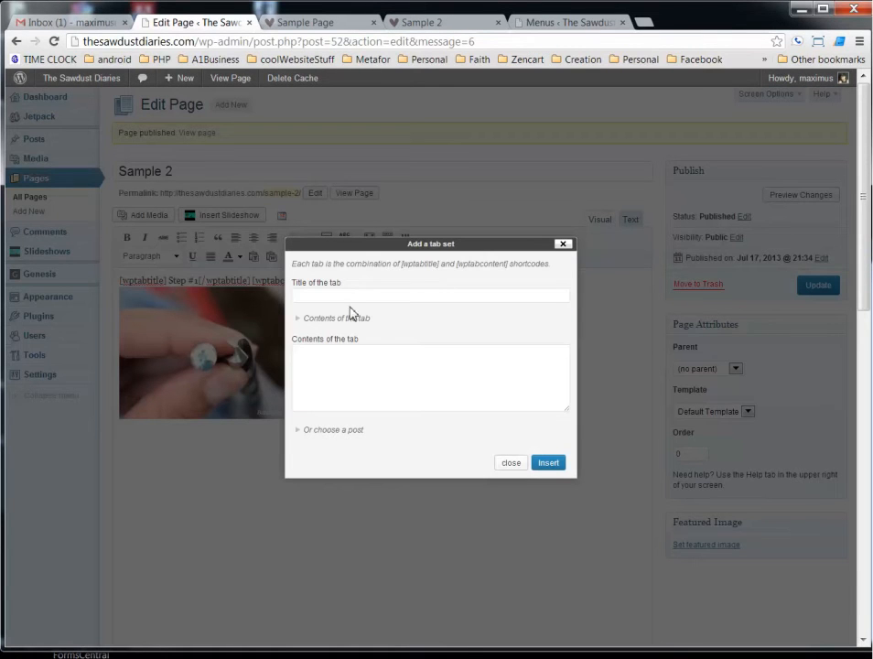
Insert a tab titled 'Step #2' with 'contents' as its body.
{"action": "type", "text": "s"}
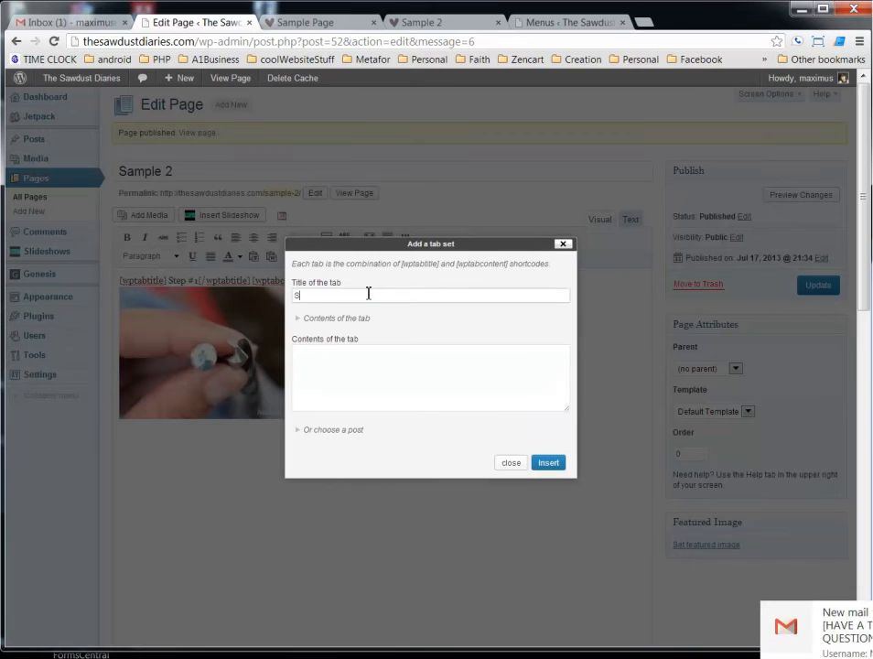
{"action": "type", "text": "Step #2"}
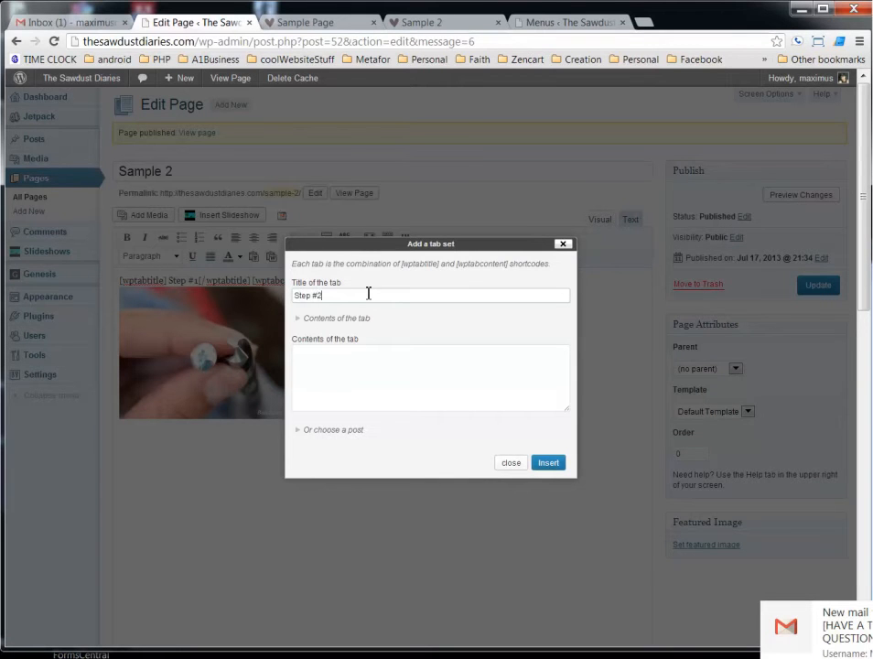
{"action": "left_click", "coordinate": [353, 371]}
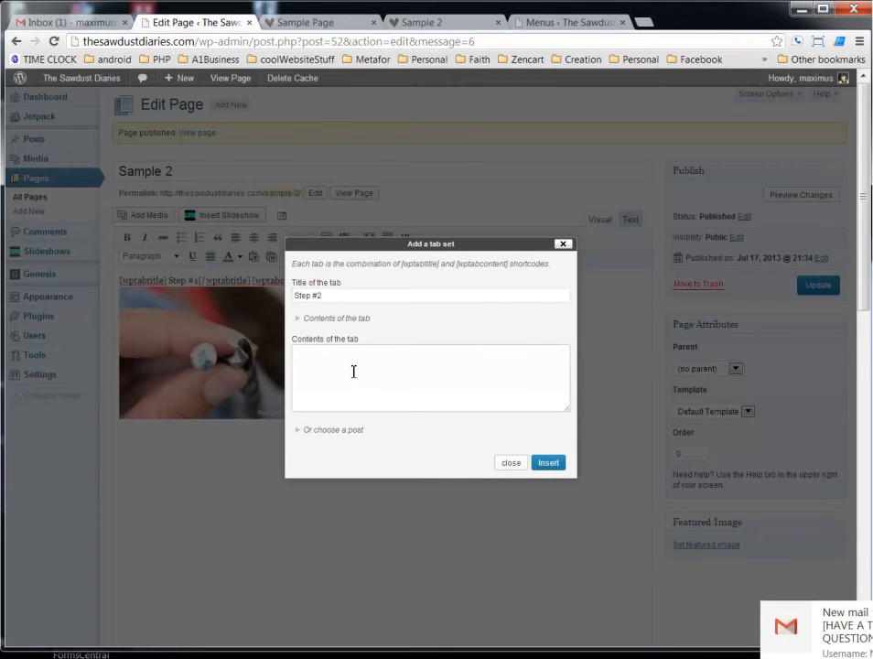
{"action": "type", "text": "contents"}
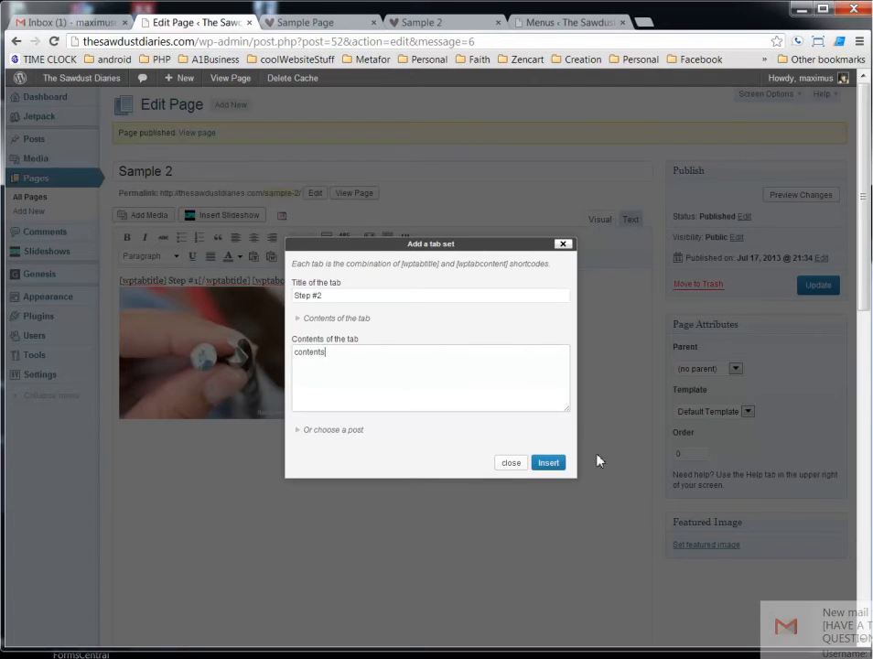
{"action": "left_click", "coordinate": [547, 462]}
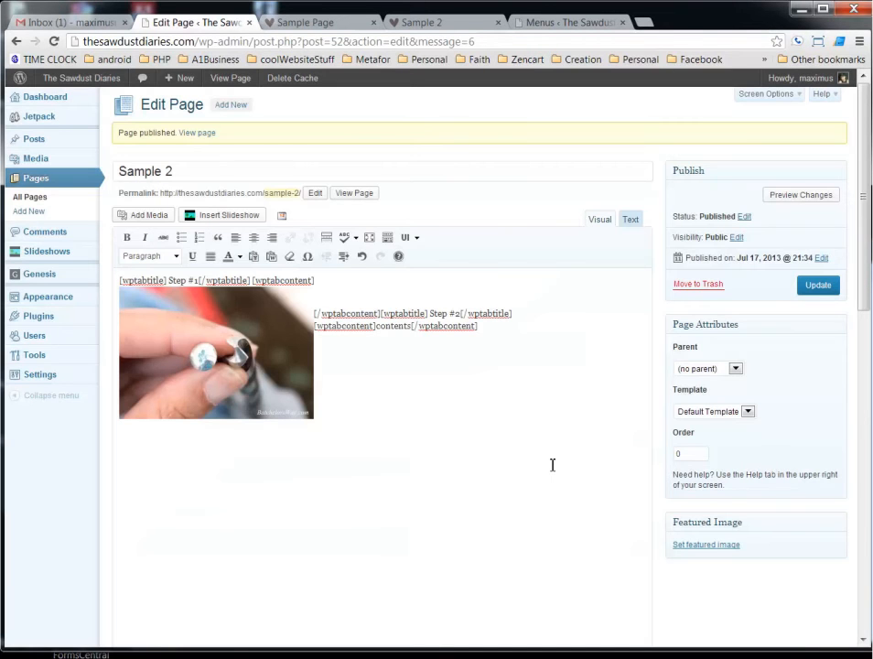
{"action": "mouse_move", "coordinate": [293, 309]}
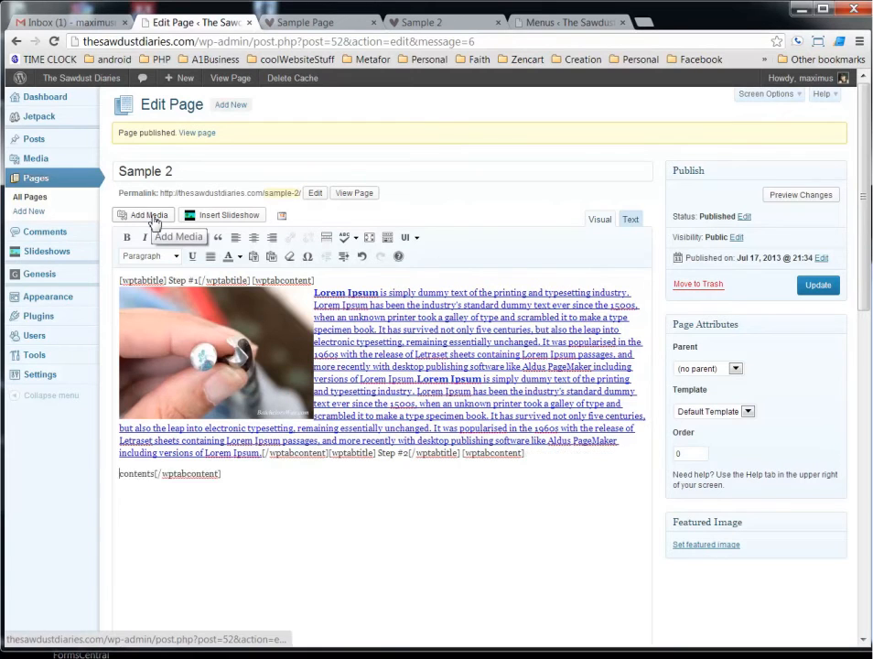
Insert the Dining-Room-Built-in-Buffet photo from the Media Library into the Step #2 tab.
{"action": "left_click", "coordinate": [142, 215]}
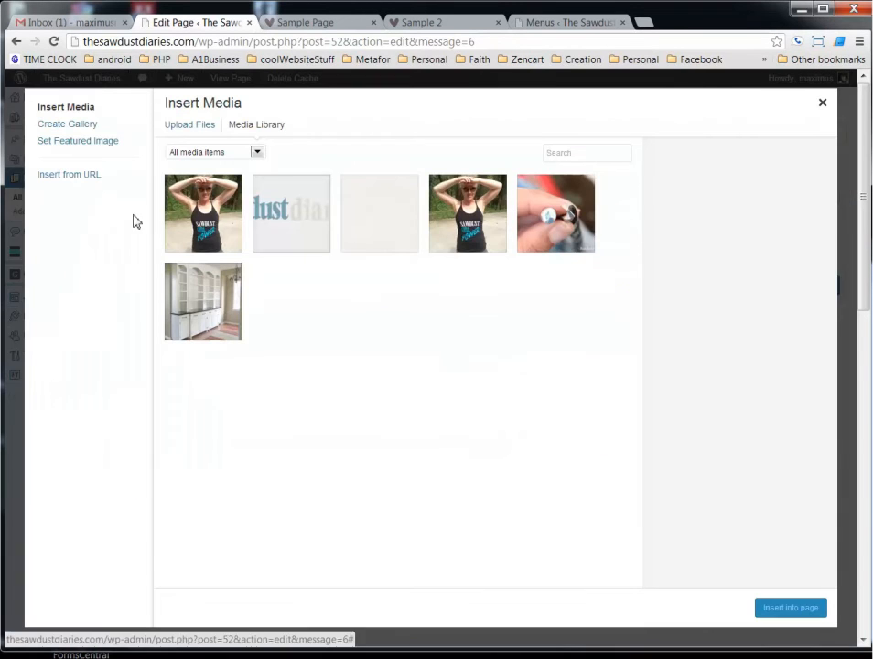
{"action": "left_click", "coordinate": [467, 214]}
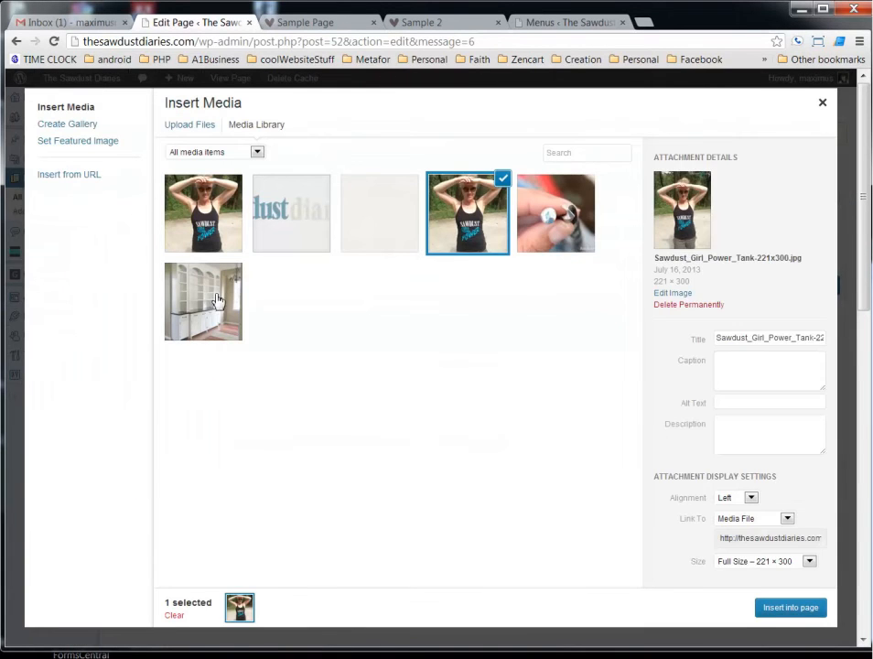
{"action": "left_click", "coordinate": [203, 301]}
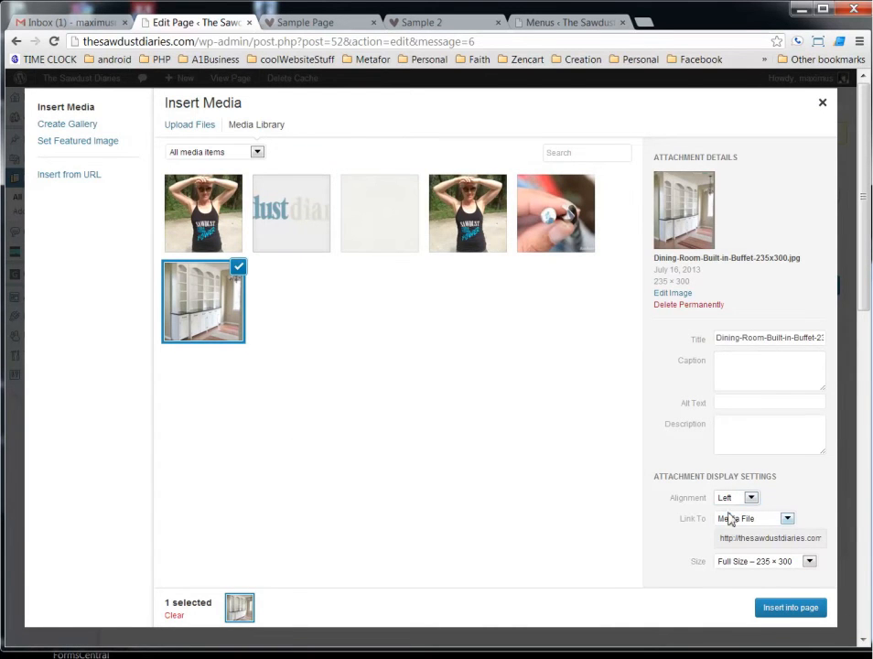
{"action": "left_click", "coordinate": [795, 608]}
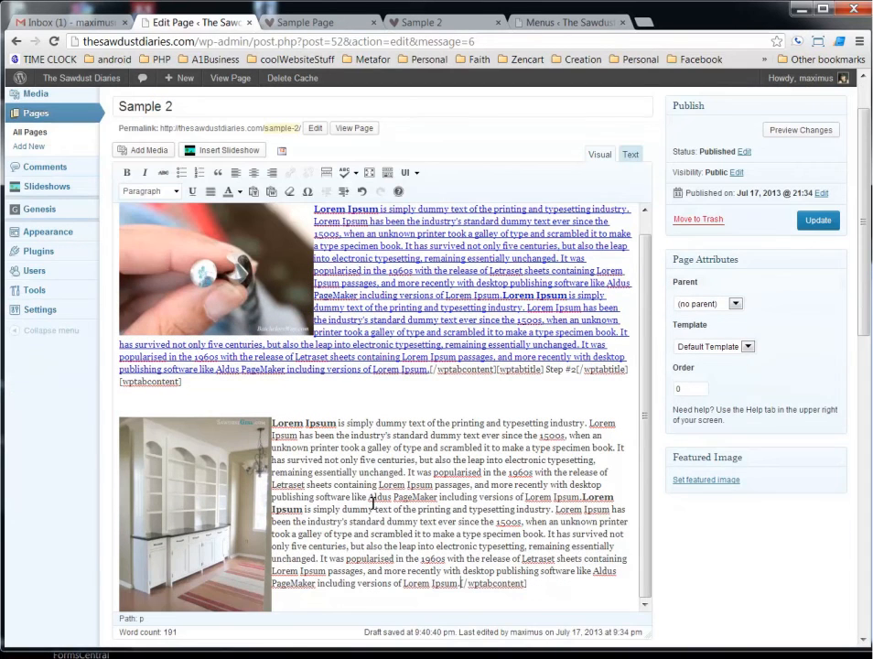
{"action": "mouse_move", "coordinate": [432, 373]}
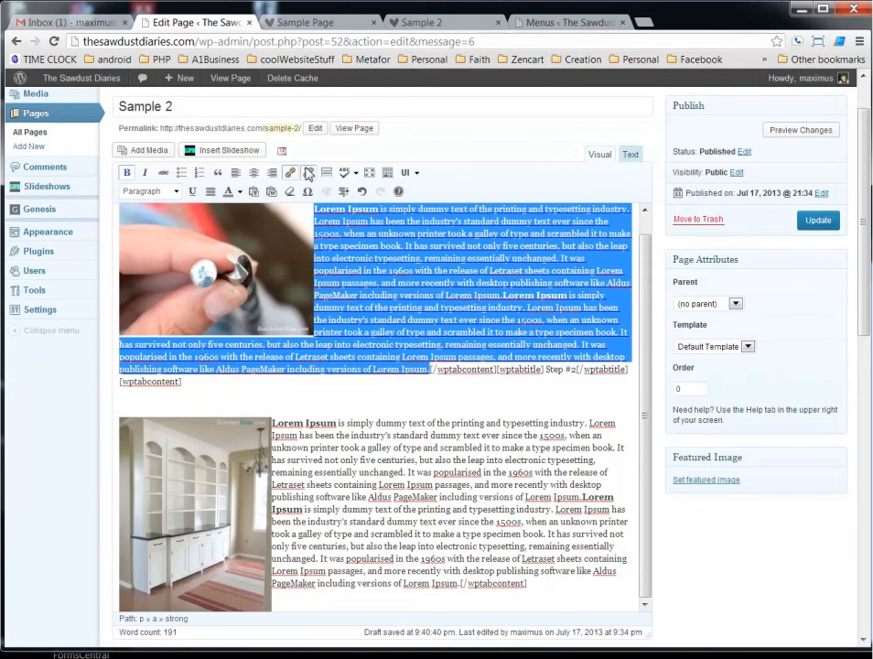
Unlink the Step #1 Lorem Ipsum text so it appears as plain text.
{"action": "left_click", "coordinate": [352, 508]}
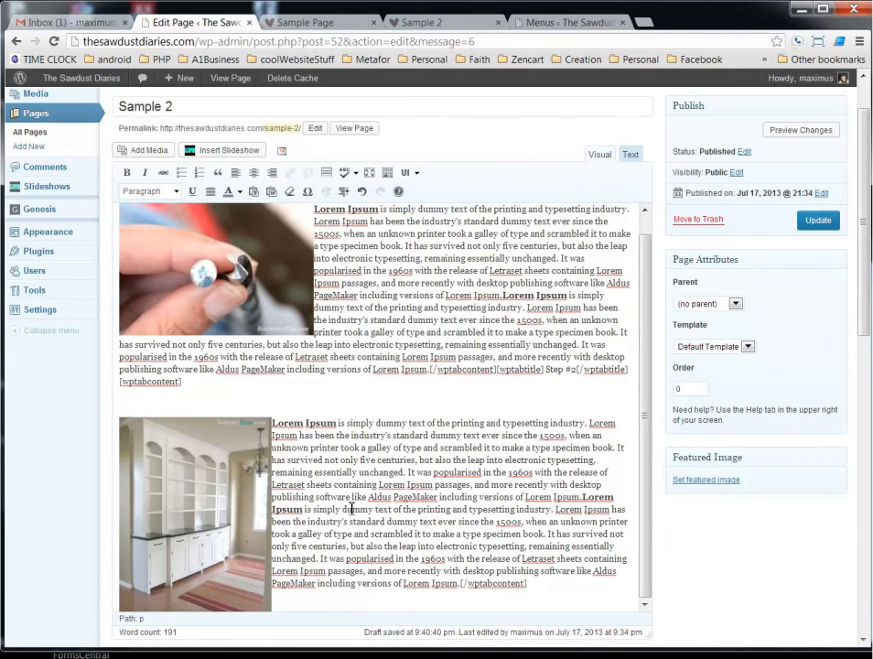
{"action": "scroll", "scroll_direction": "down", "scroll_amount": 3}
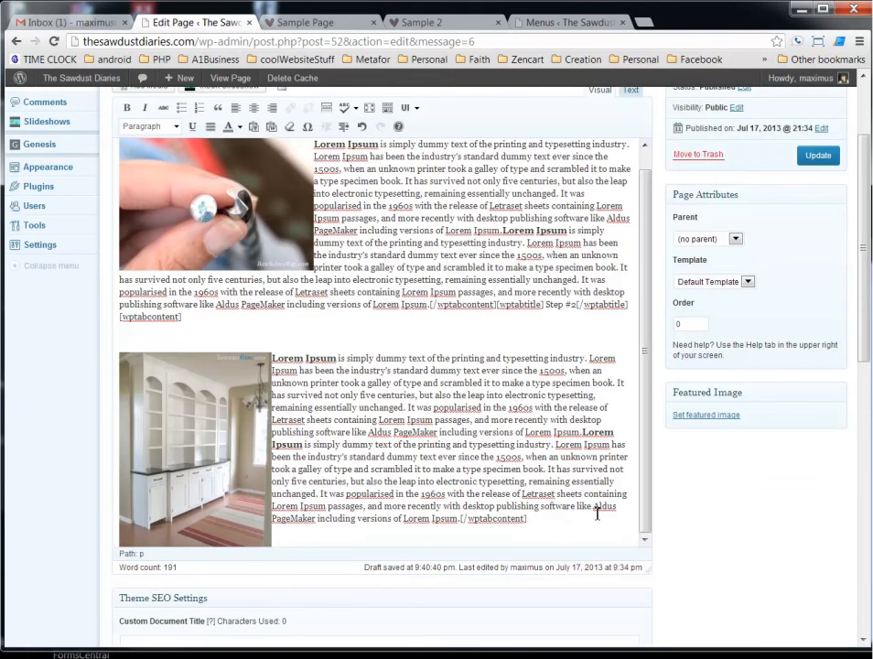
{"action": "mouse_move", "coordinate": [406, 534]}
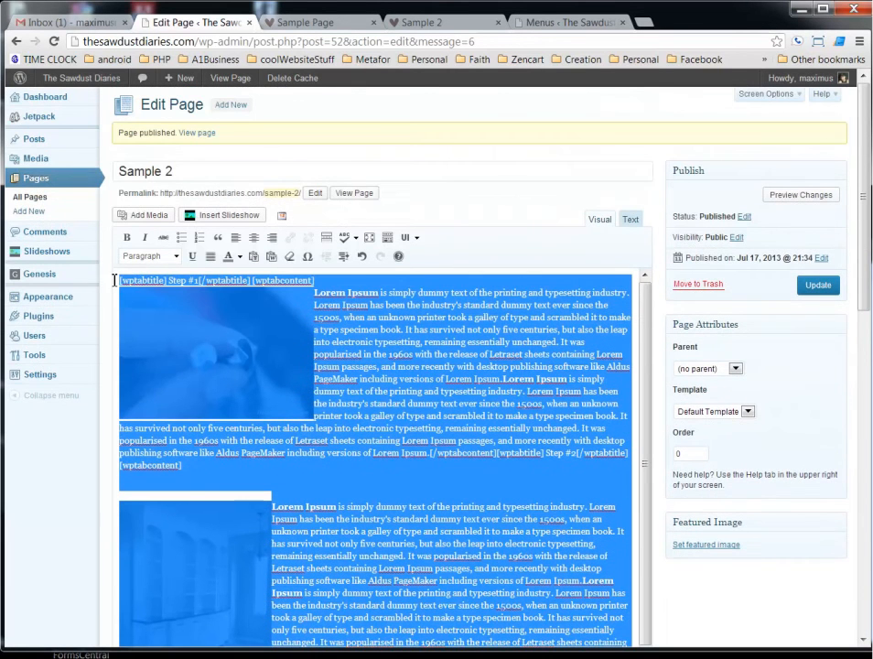
{"action": "mouse_move", "coordinate": [406, 237]}
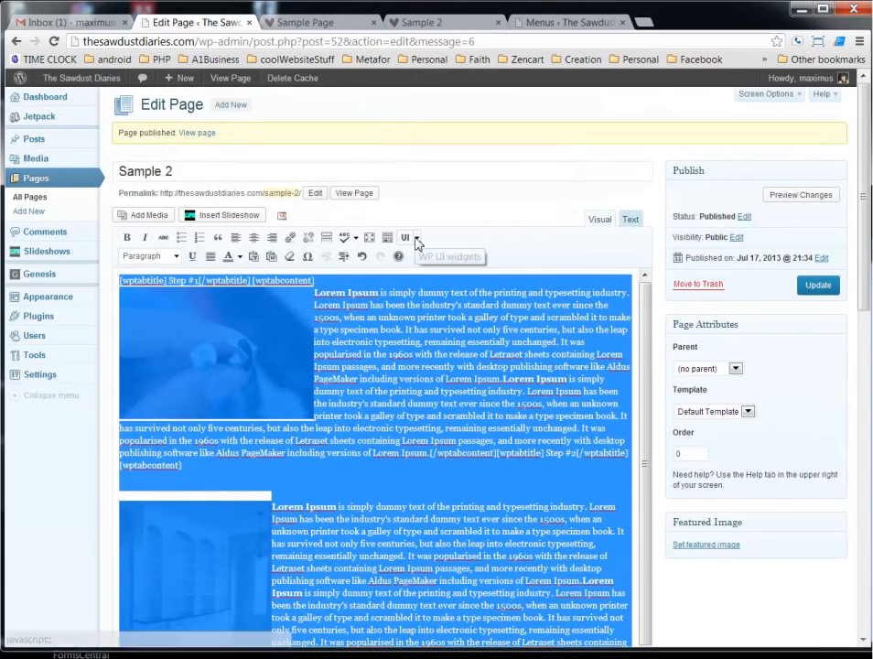
Wrap both tabs in a tab set with Vertical mode and Fade effect.
{"action": "left_click", "coordinate": [406, 237]}
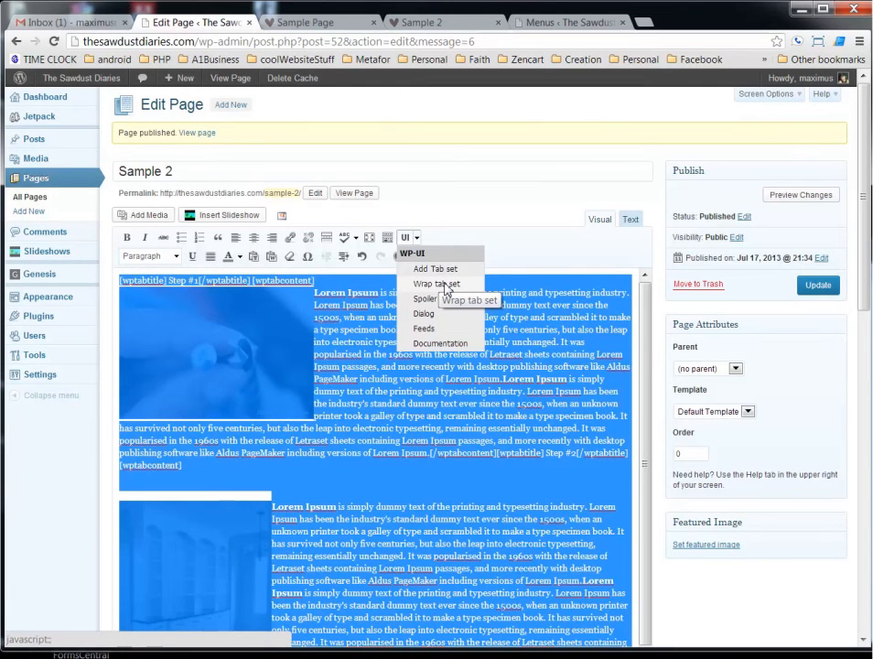
{"action": "left_click", "coordinate": [431, 283]}
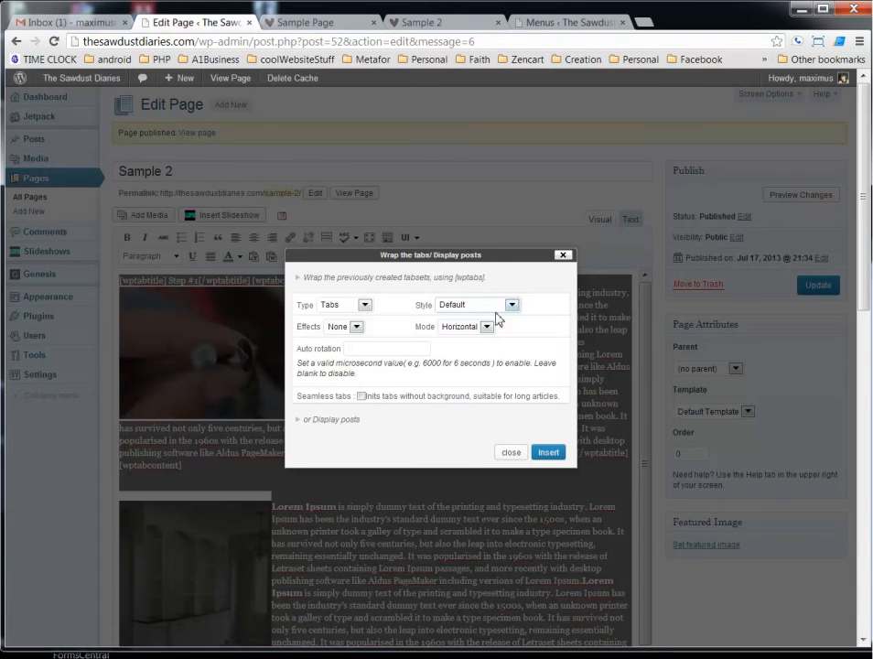
{"action": "left_click", "coordinate": [486, 327]}
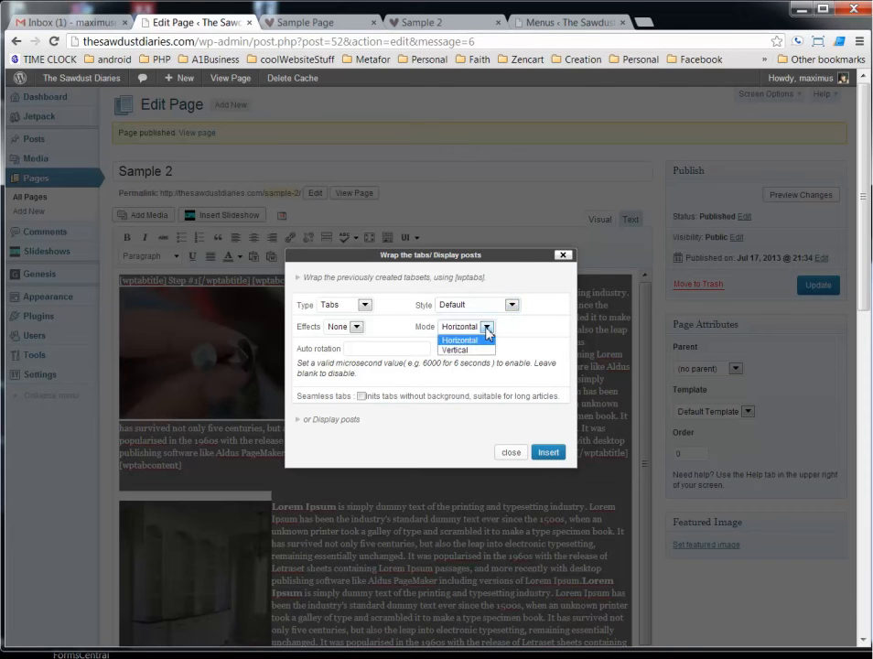
{"action": "left_click", "coordinate": [465, 349]}
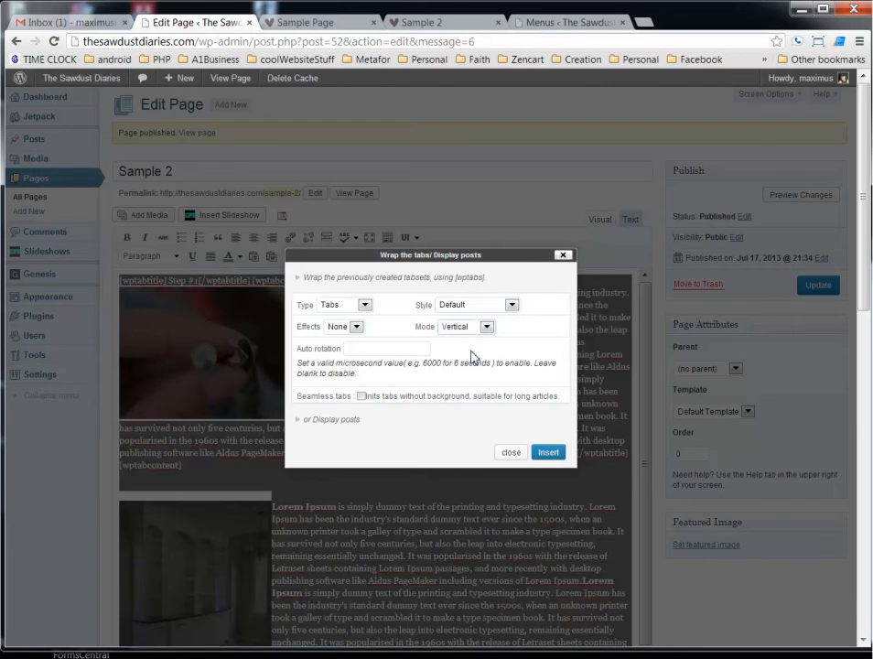
{"action": "left_click", "coordinate": [356, 327]}
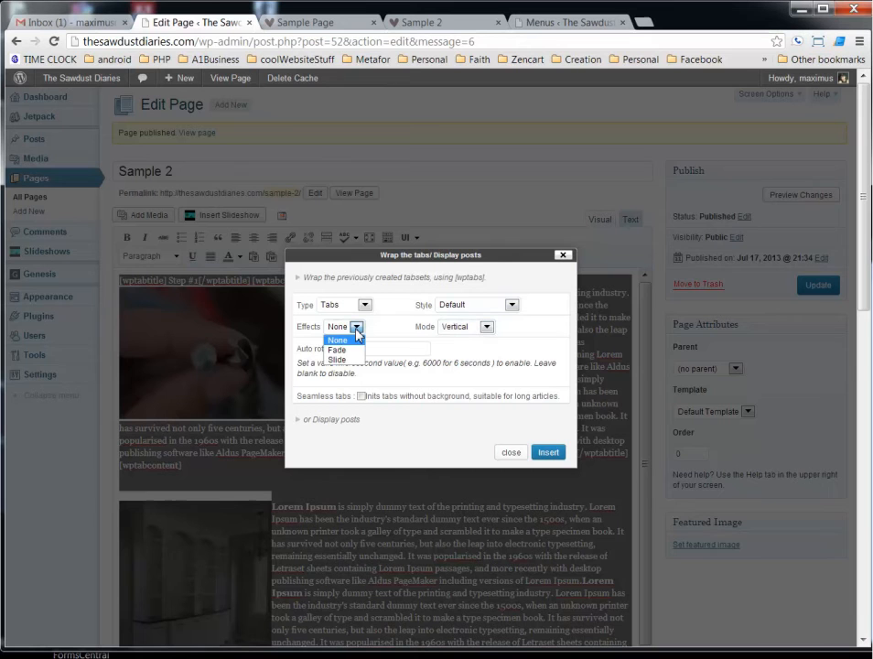
{"action": "left_click", "coordinate": [336, 349]}
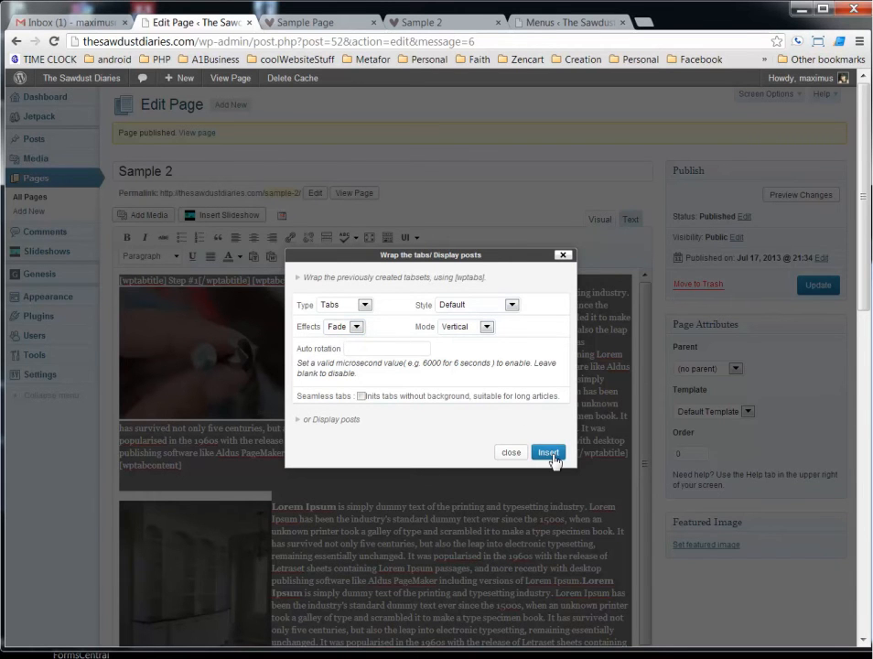
{"action": "left_click", "coordinate": [547, 451]}
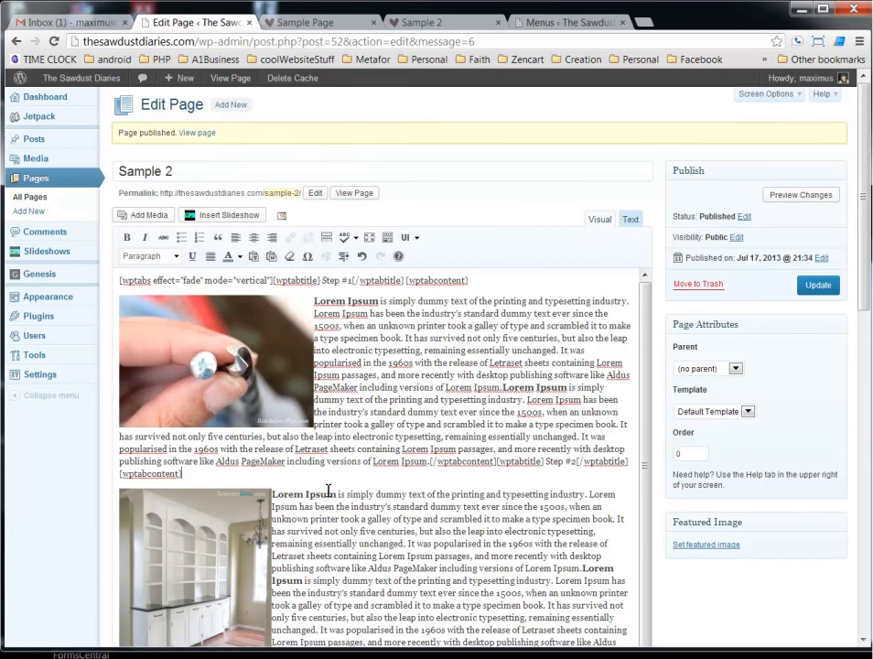
Update the Sample 2 page and switch to its live view.
{"action": "scroll", "scroll_direction": "down", "scroll_amount": 3}
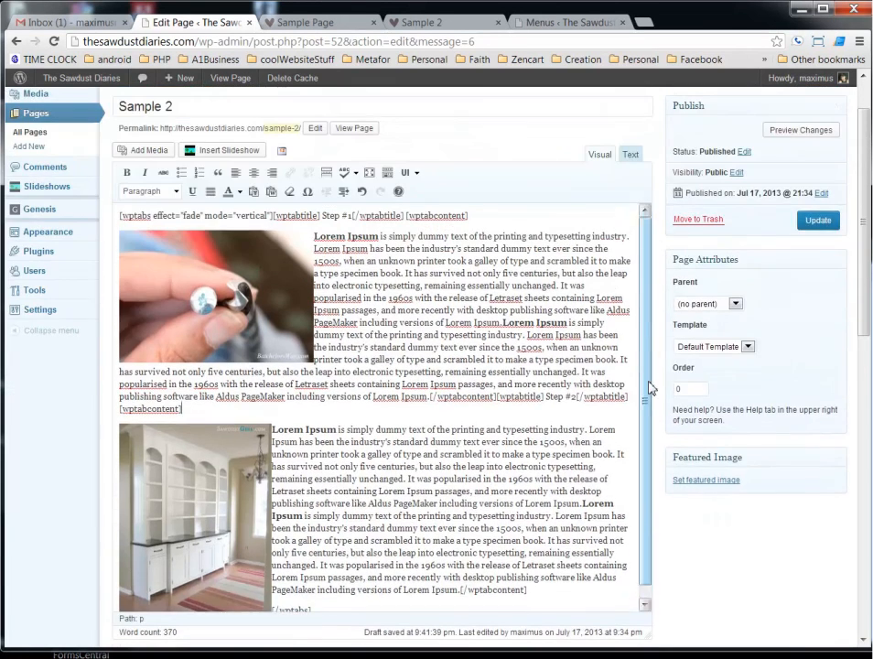
{"action": "left_click", "coordinate": [817, 220]}
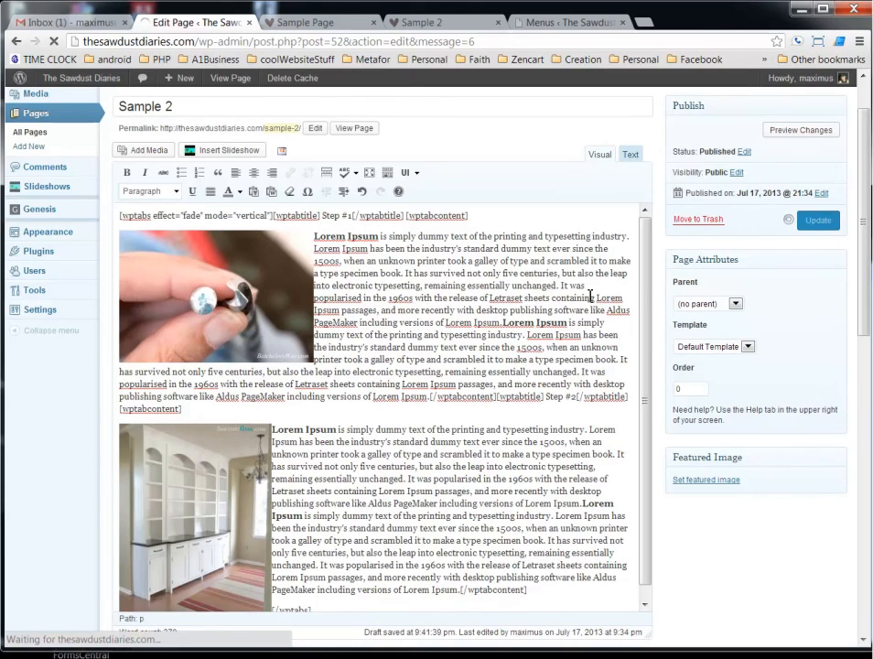
{"action": "left_click", "coordinate": [814, 221]}
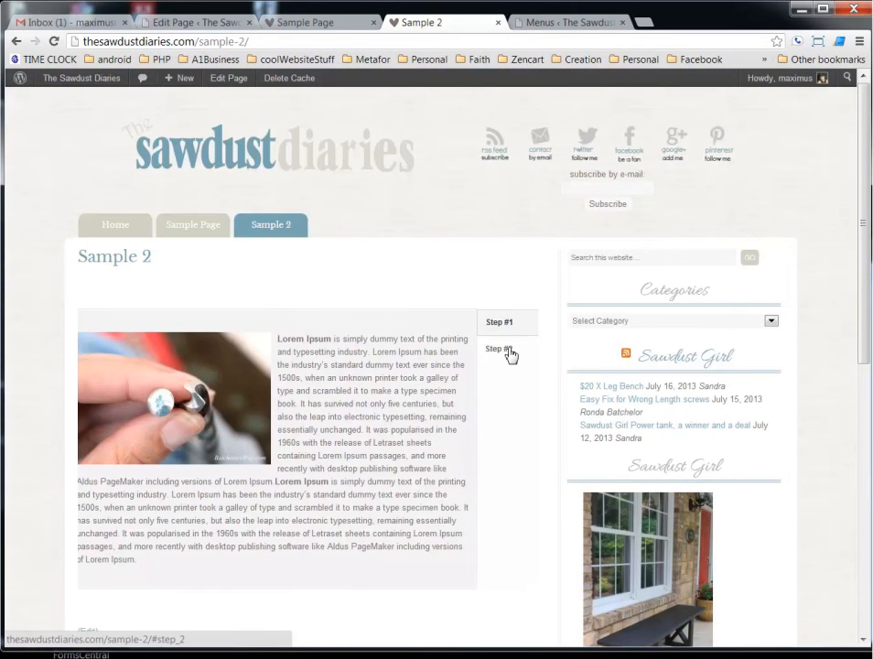
Reload the live Sample 2 page to see the vertical Step #1 and Step #2 tabs.
{"action": "left_click", "coordinate": [499, 348]}
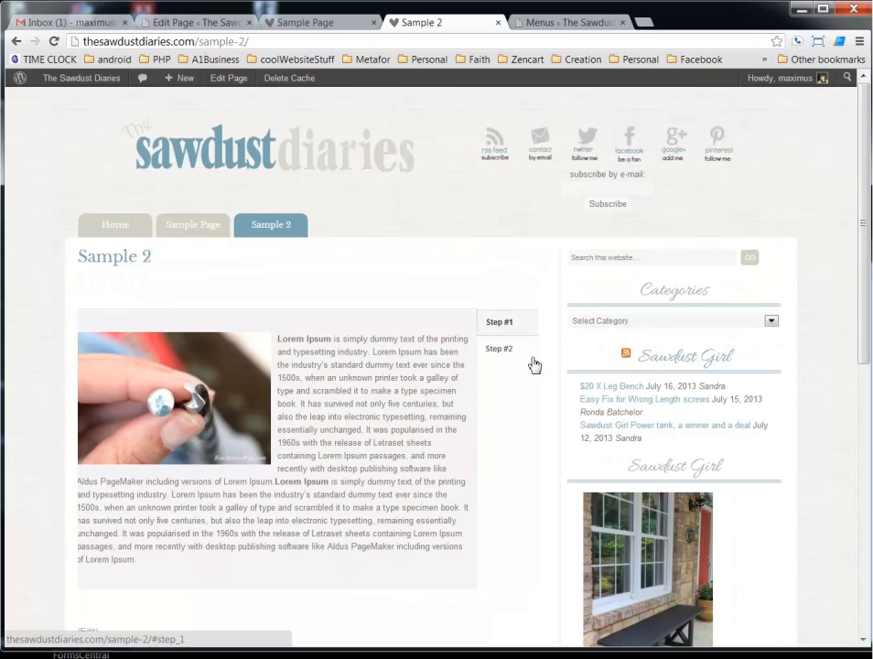
{"action": "left_click", "coordinate": [498, 348]}
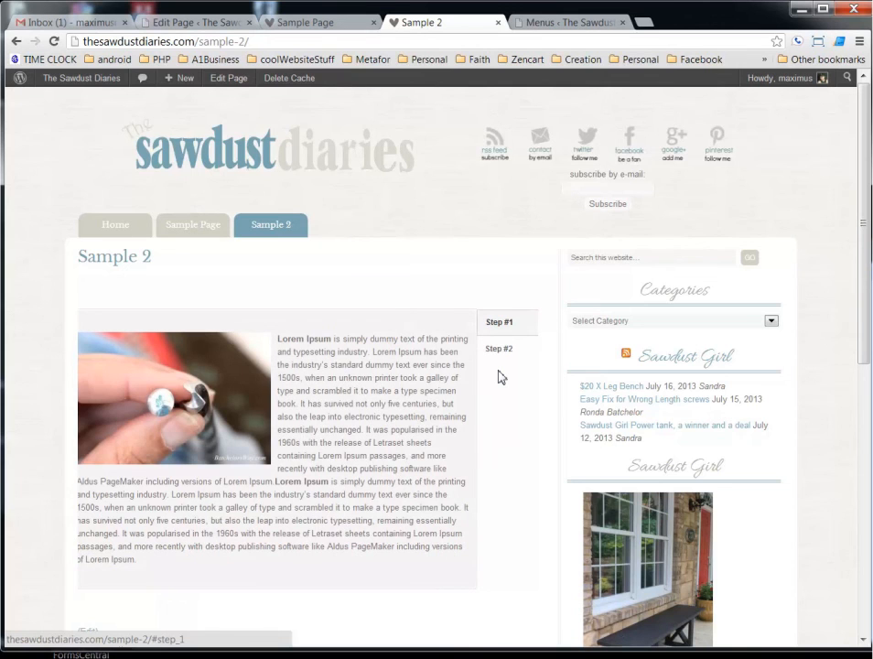
Select the Step #2 tab to reveal the dining room photo and Lorem Ipsum text.
{"action": "left_click", "coordinate": [499, 349]}
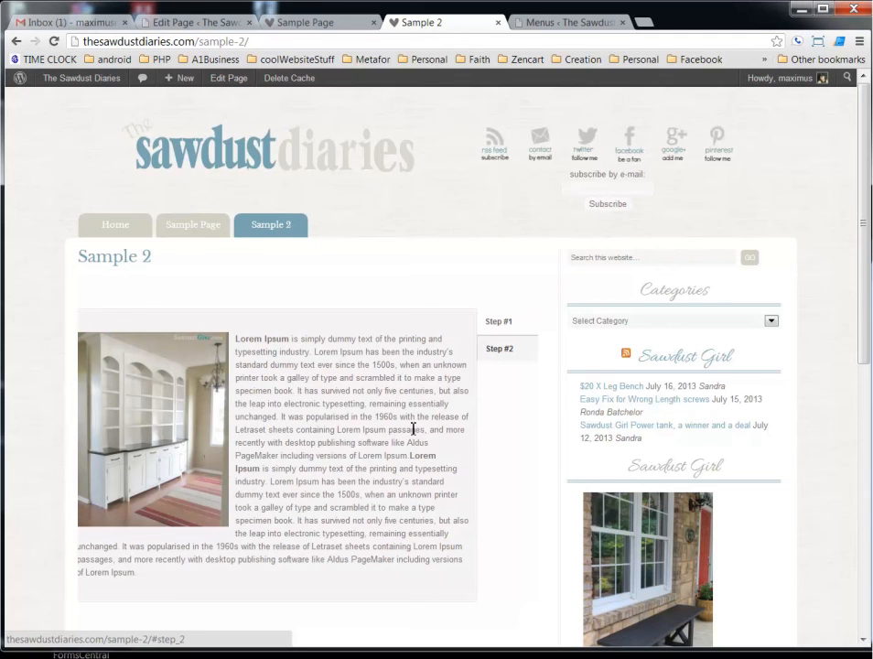
{"action": "mouse_move", "coordinate": [497, 416]}
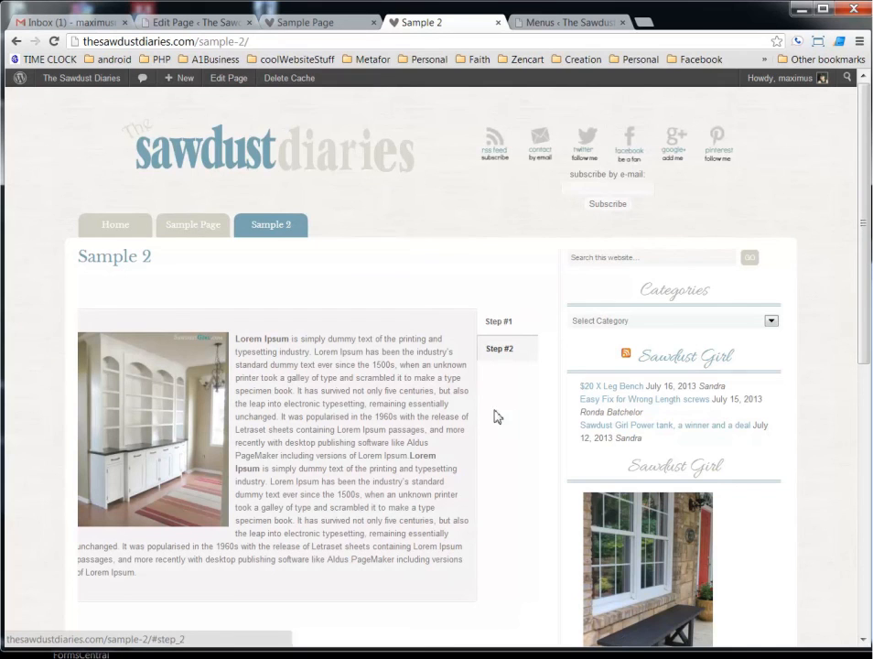
{"action": "mouse_move", "coordinate": [466, 509]}
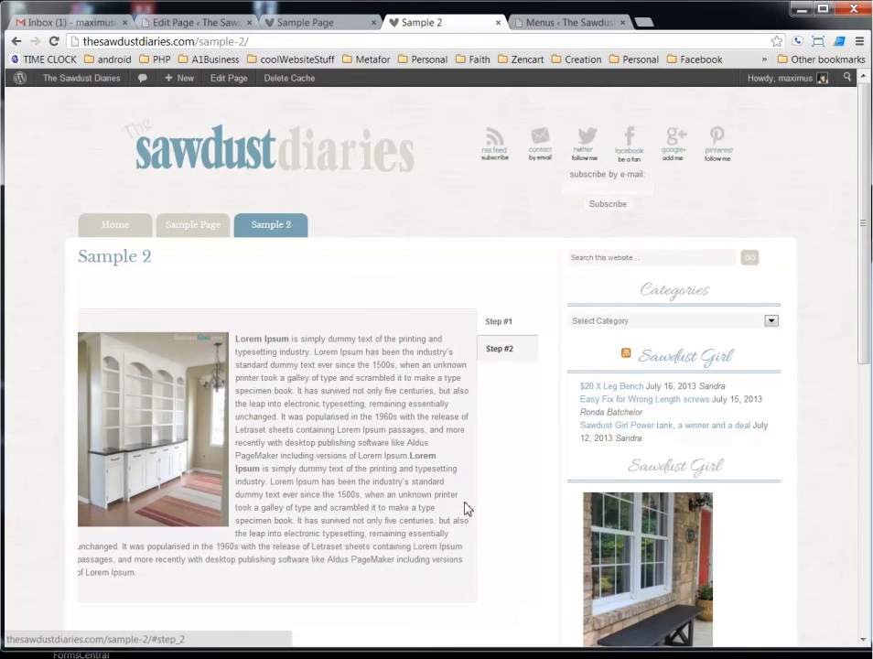
{"action": "scroll", "scroll_direction": "down", "scroll_amount": 3}
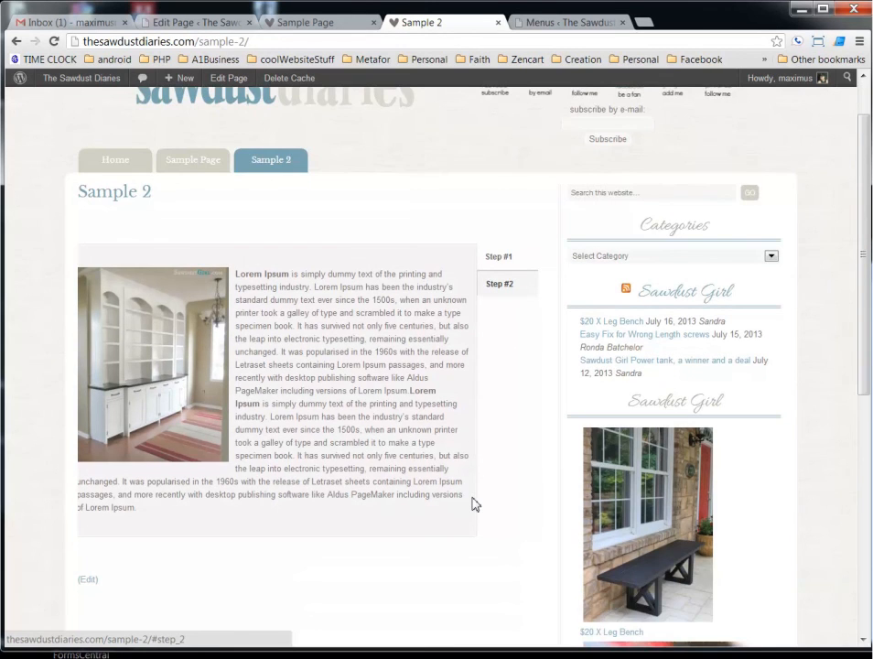